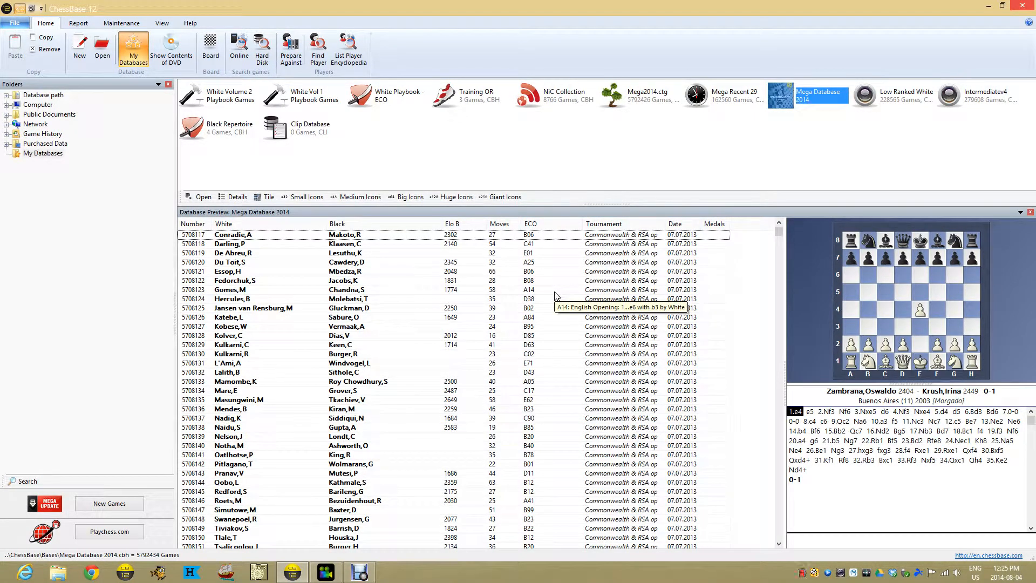
mouse_move(557, 296)
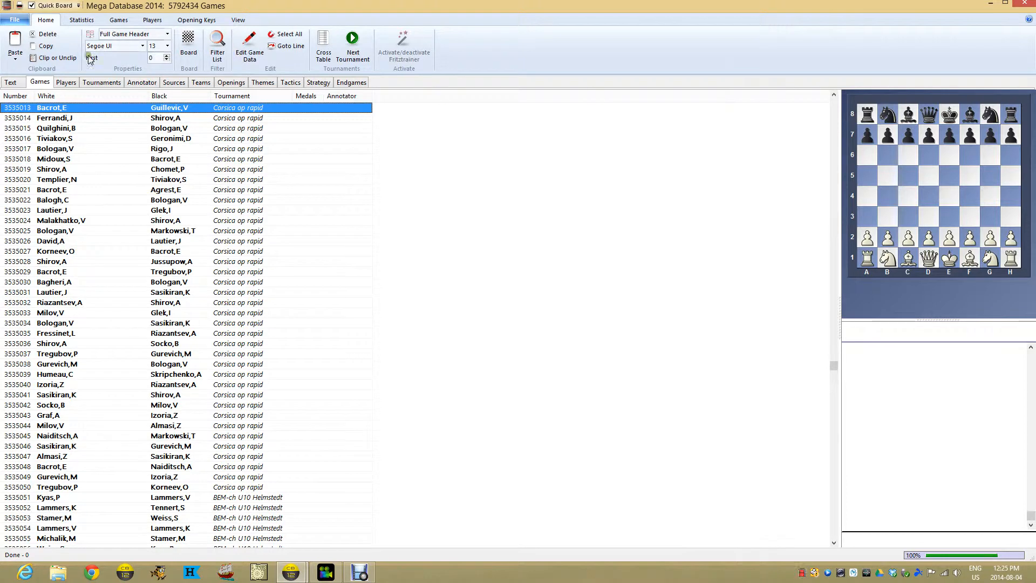
Browse the player and tournament indexes of Mega Database 2014, then show its opening keys.
click(66, 82)
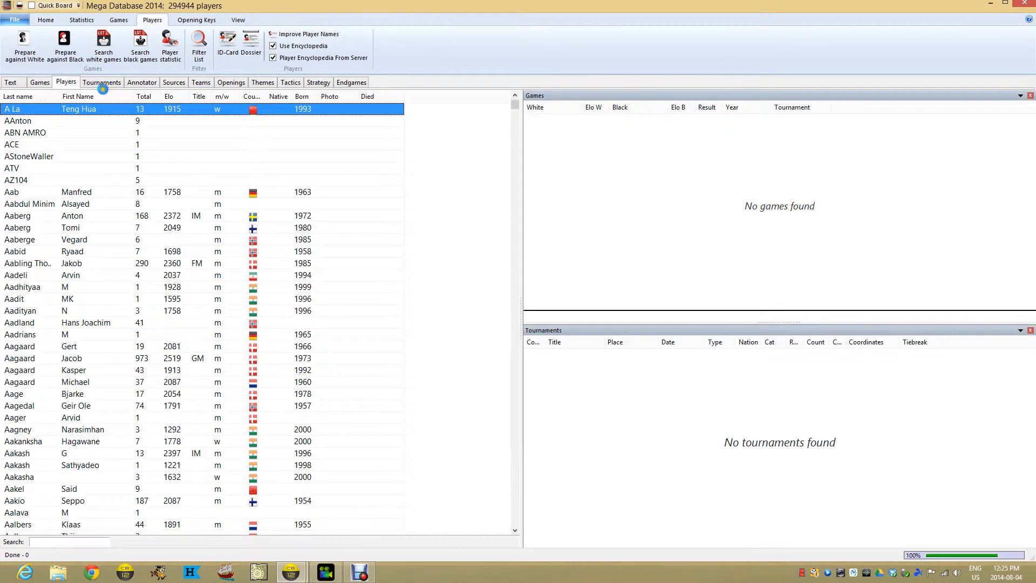
click(101, 82)
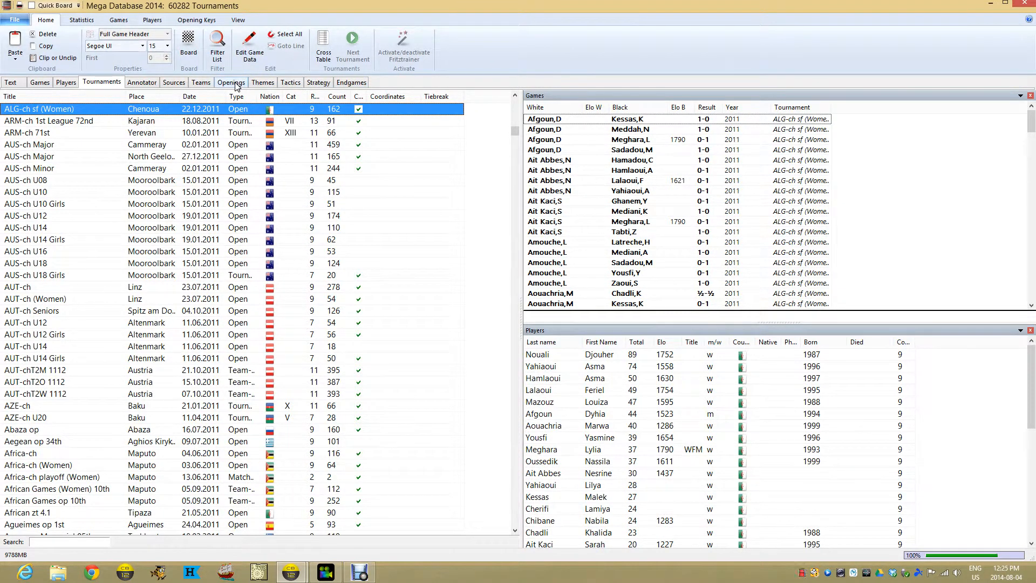
click(231, 82)
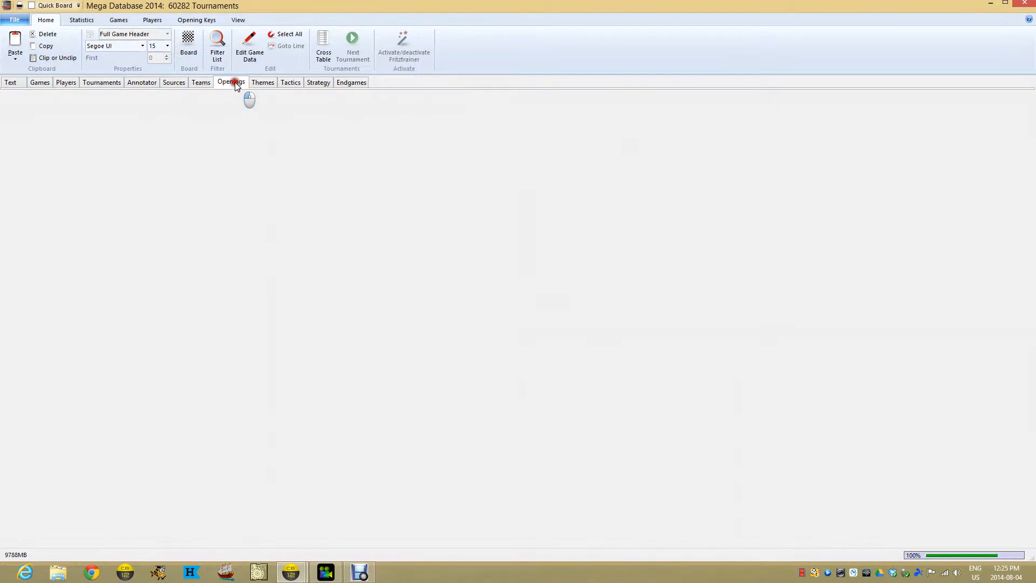
click(231, 82)
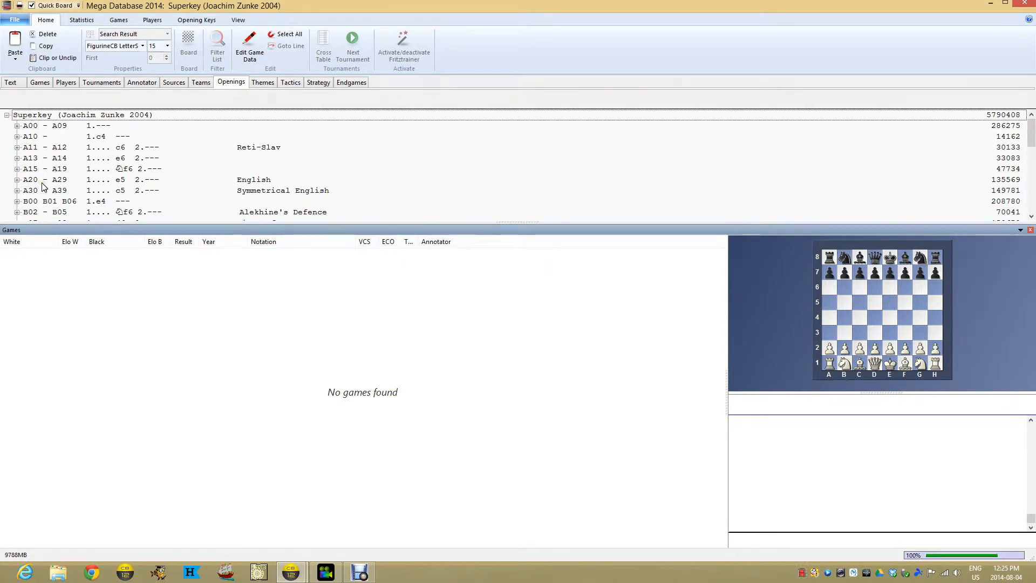
mouse_move(89, 179)
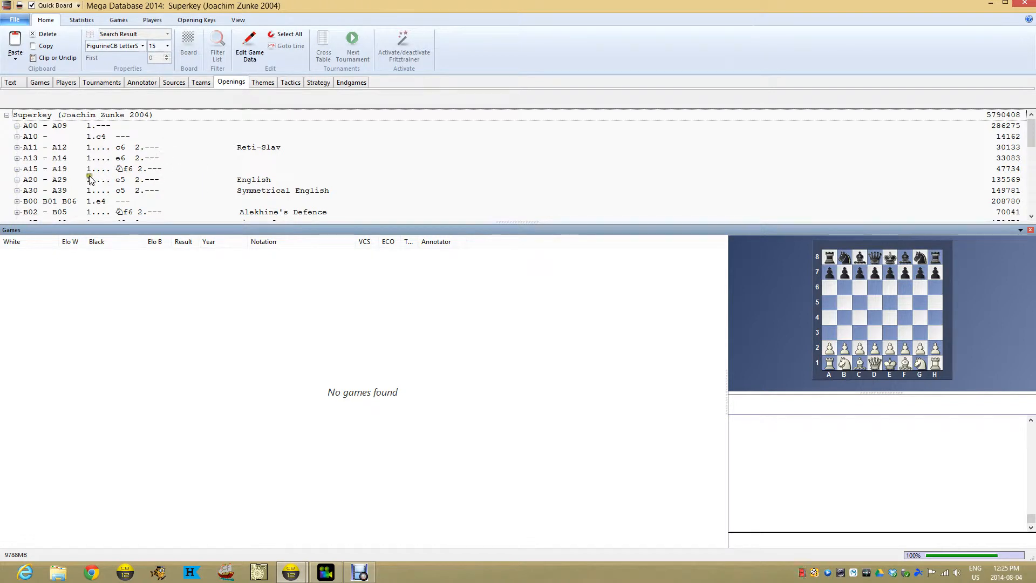
mouse_move(36, 173)
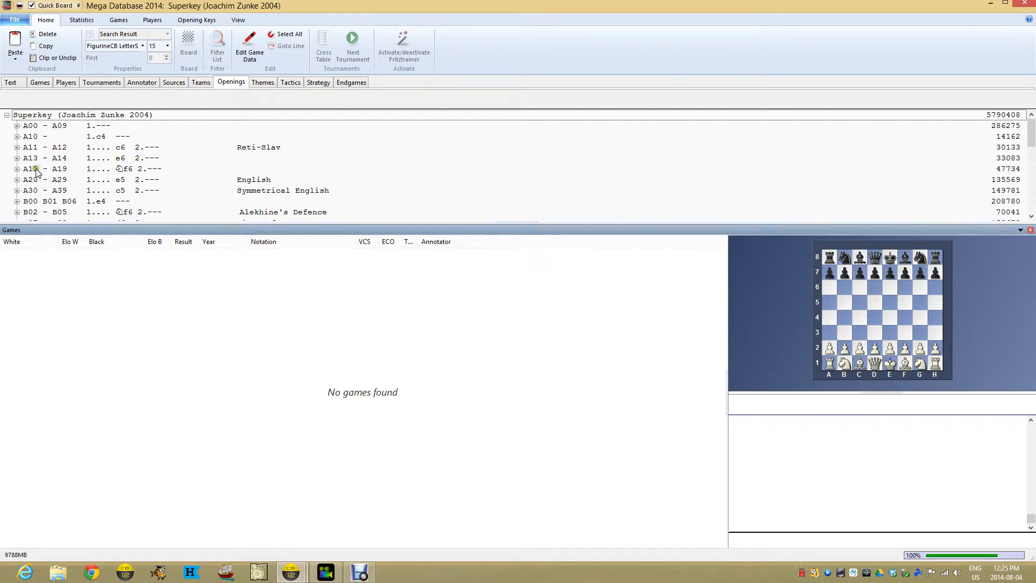
Expand the A15–A19 English 1...Nf6 key and list the games under A15 2.e3.
click(99, 168)
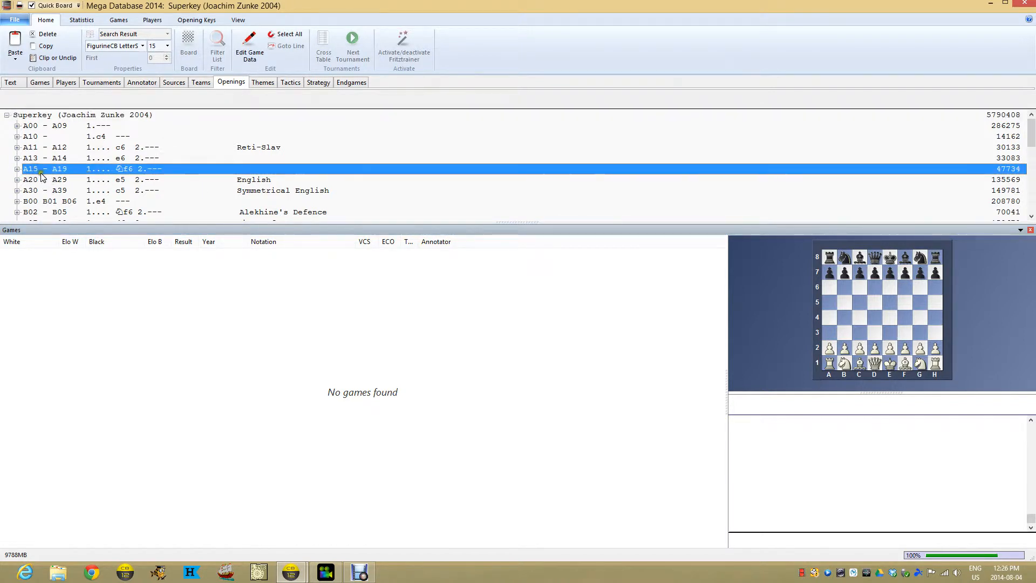
click(60, 168)
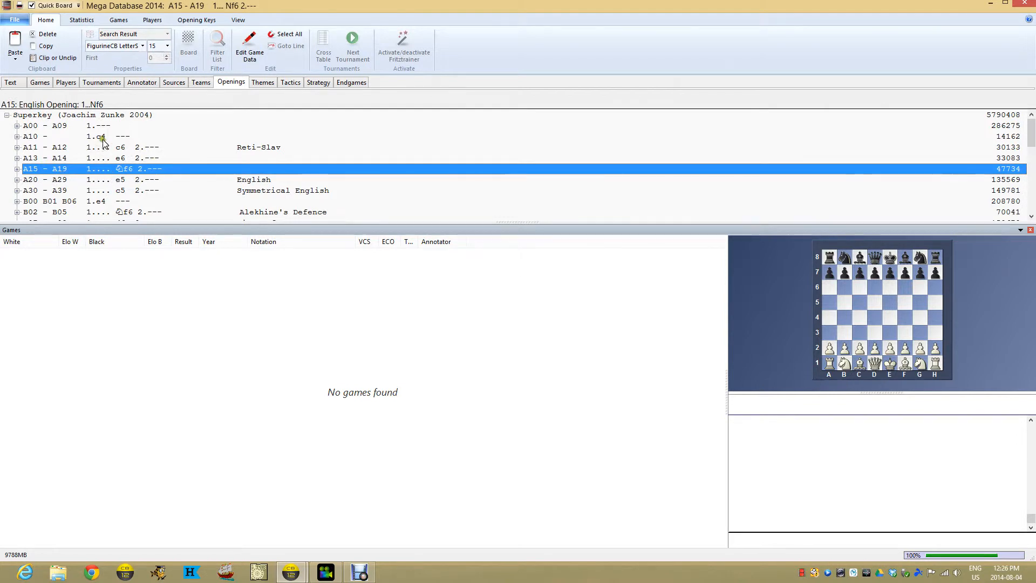
mouse_move(994, 171)
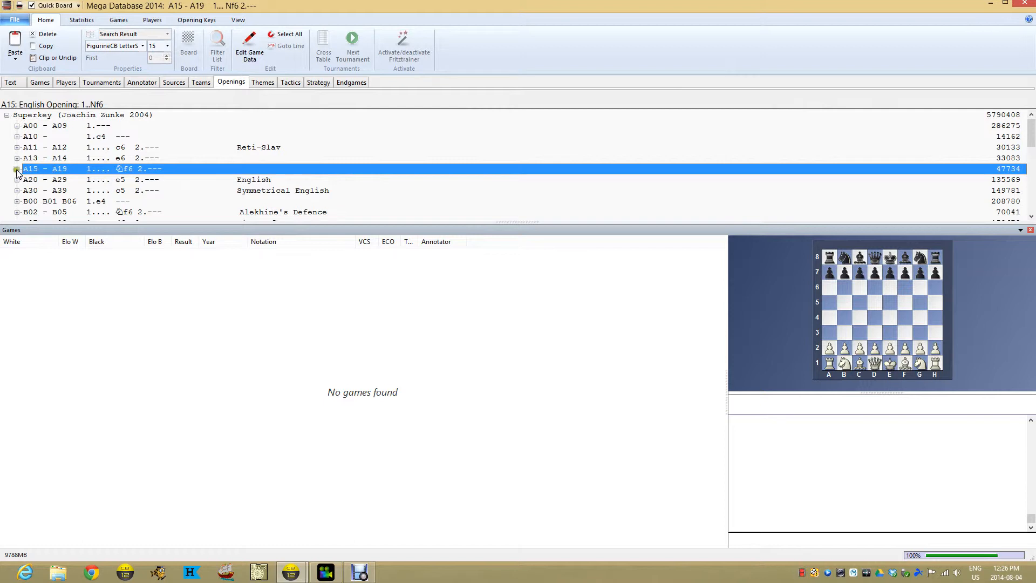
click(16, 169)
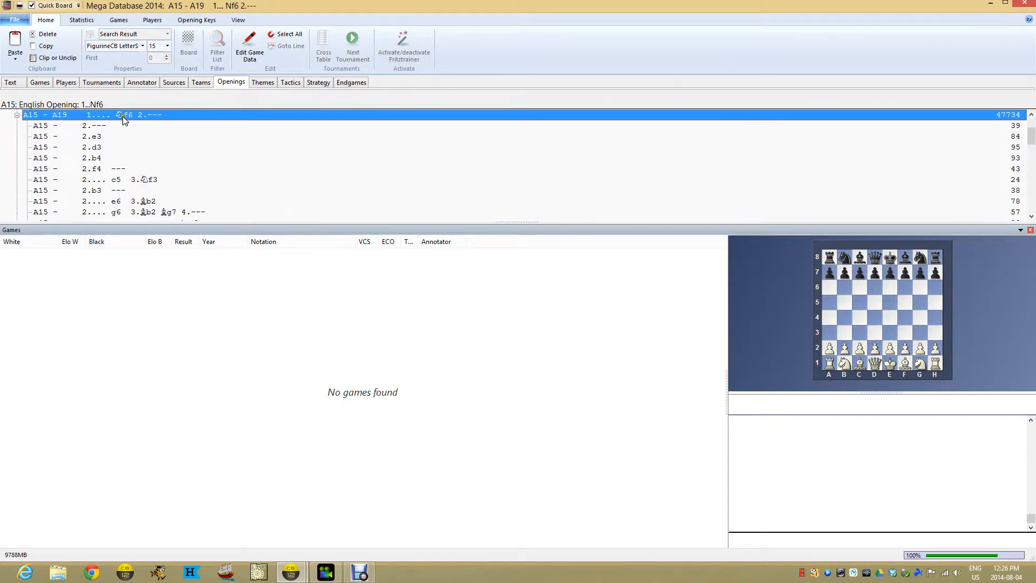
mouse_move(127, 125)
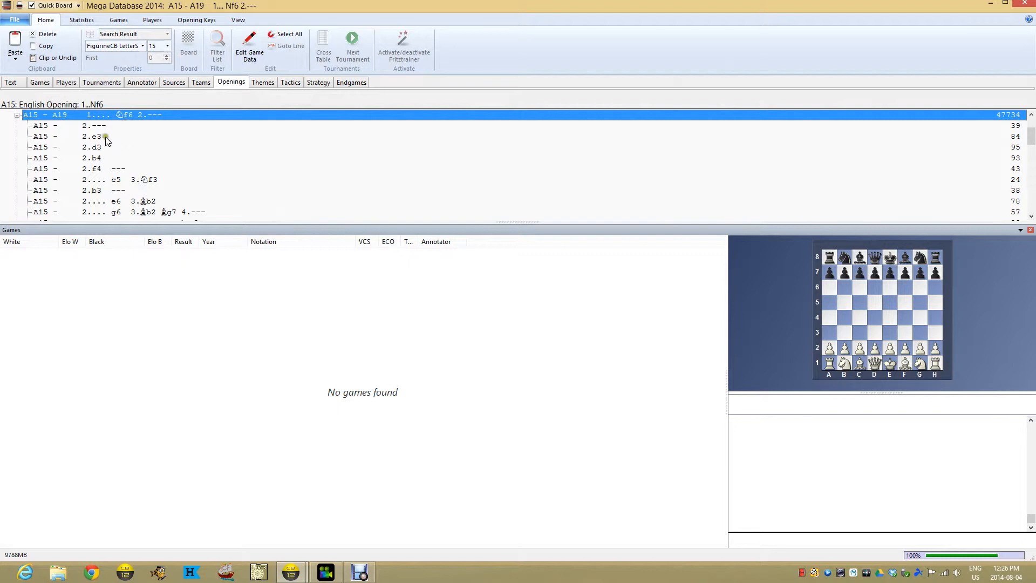
click(92, 136)
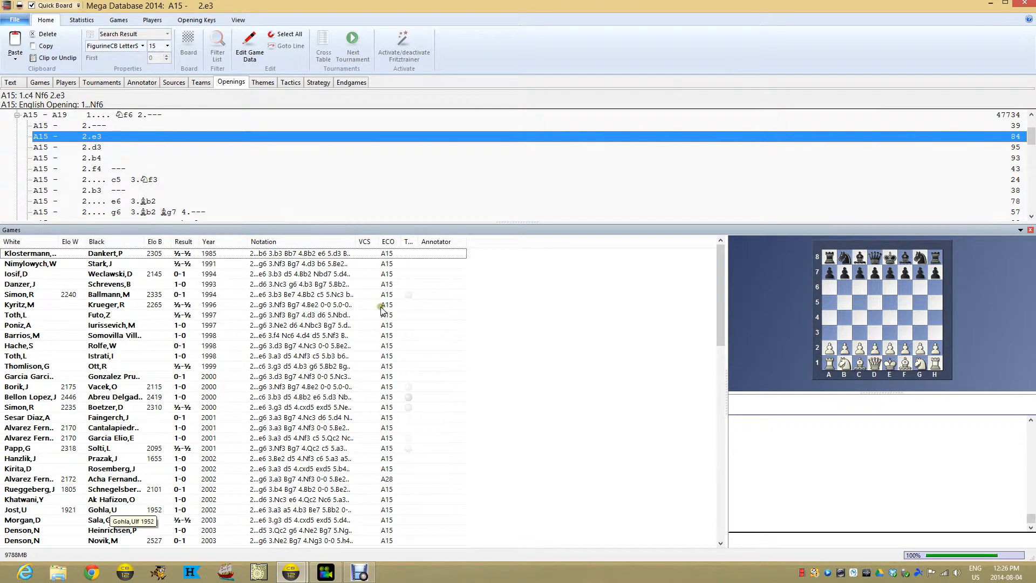
mouse_move(363, 399)
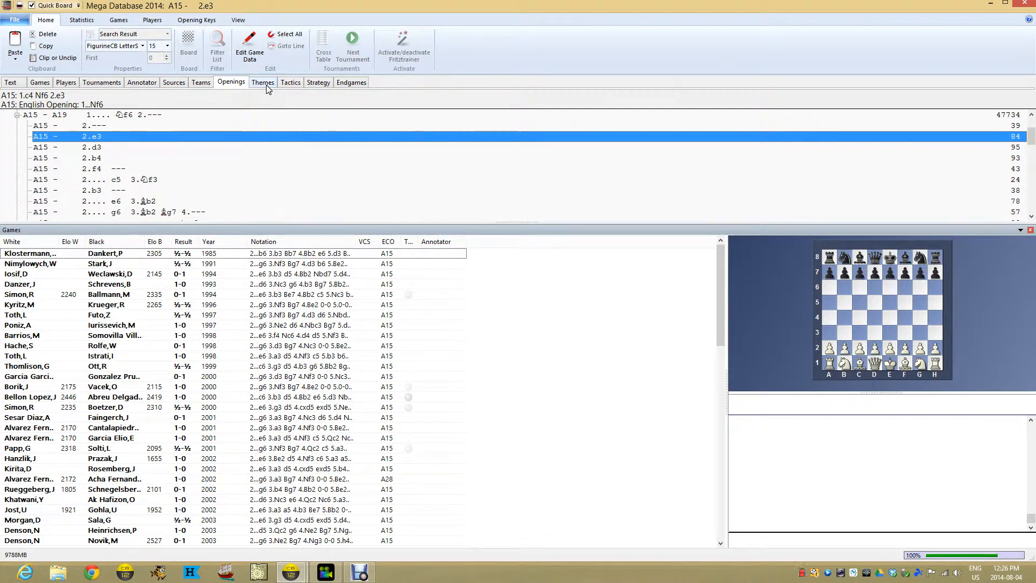
In the themes keys, list Euwe's quick wins until 20 moves and the games of 99 moves or more.
click(262, 82)
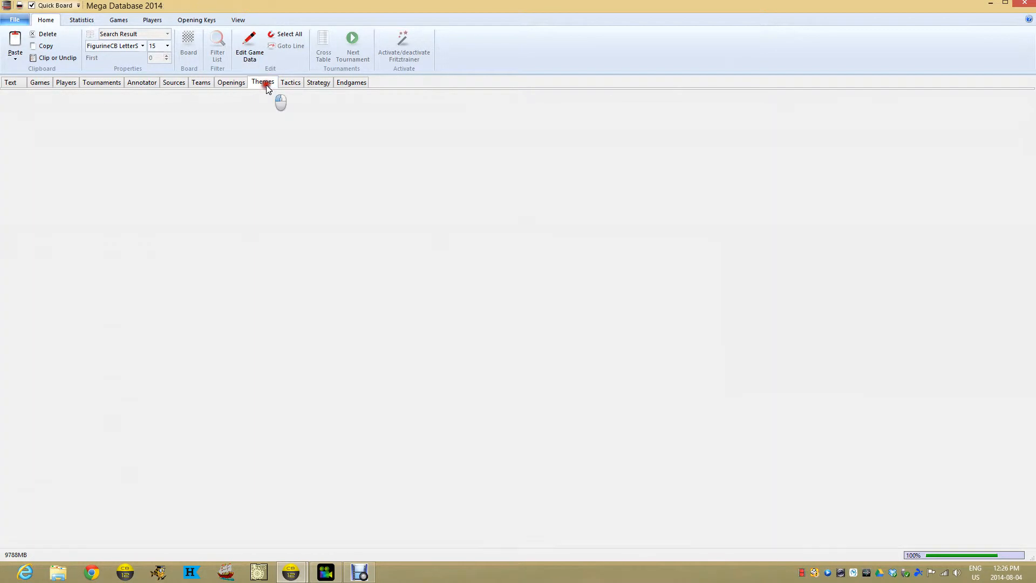
click(262, 82)
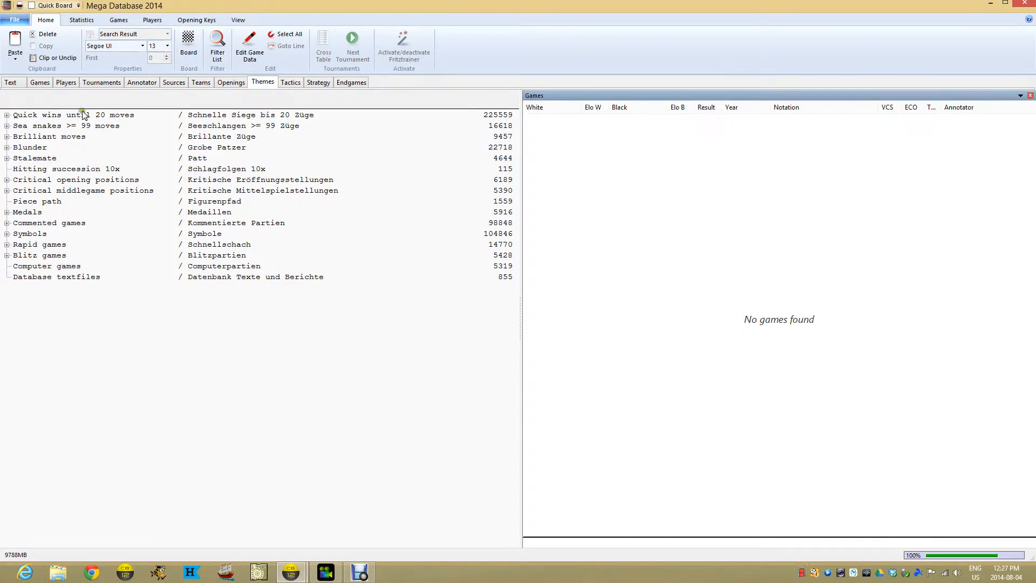
mouse_move(20, 121)
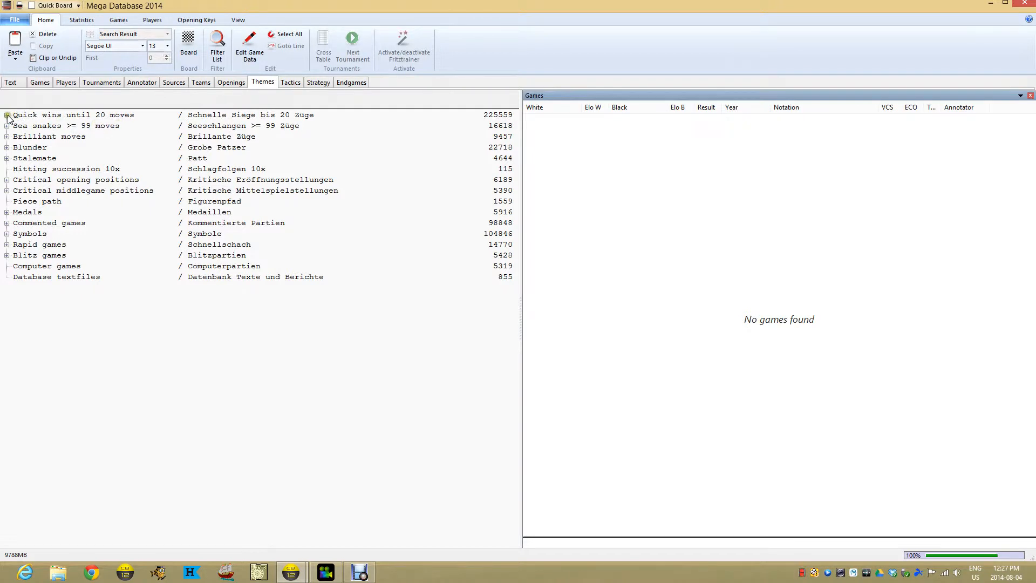
click(6, 114)
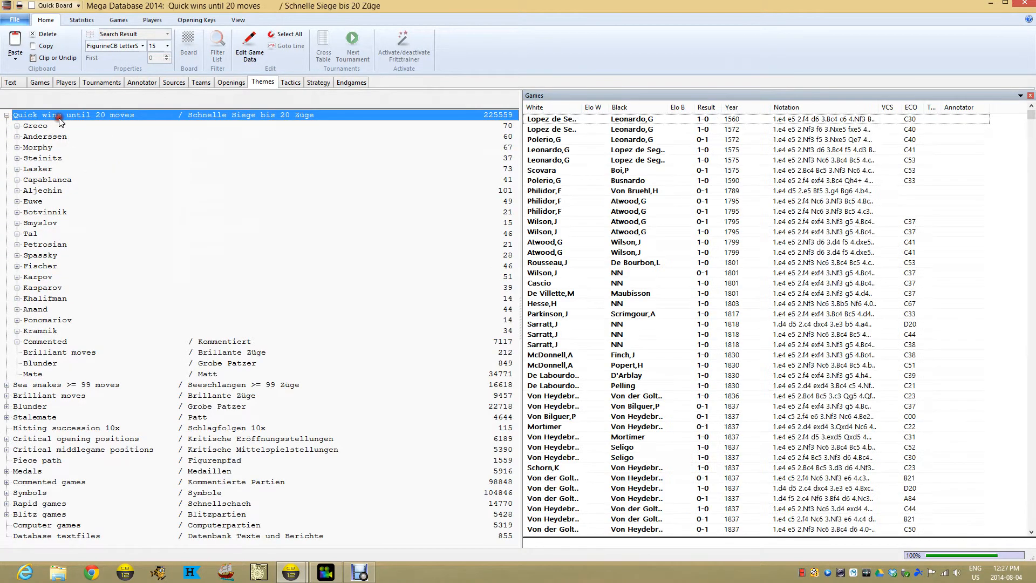
click(34, 200)
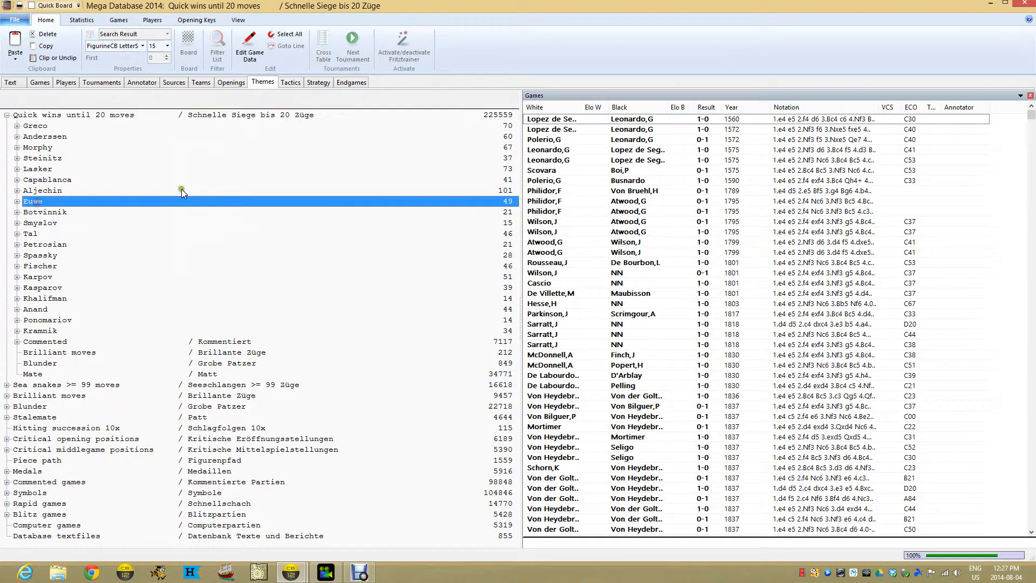
click(32, 201)
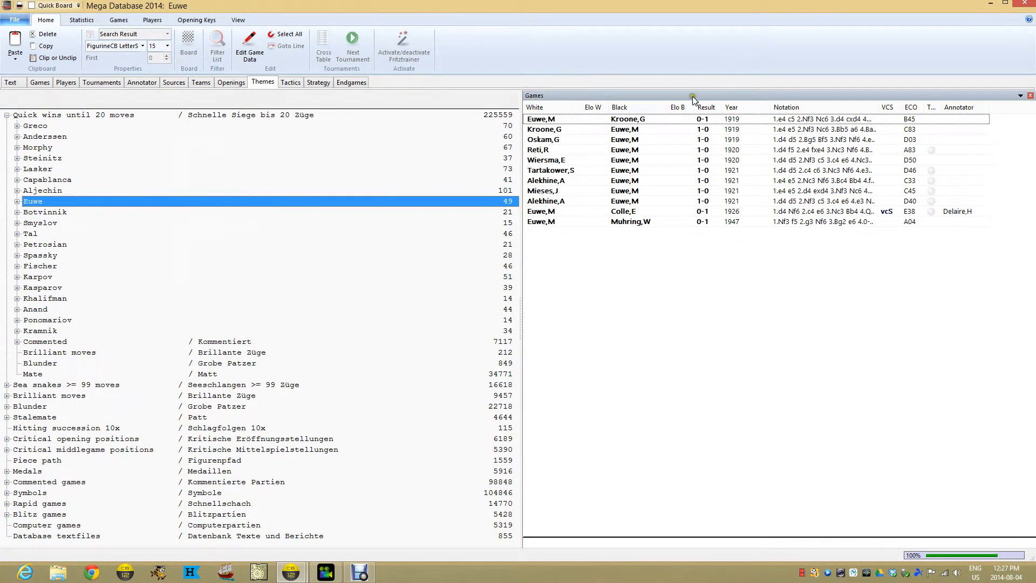
mouse_move(619, 211)
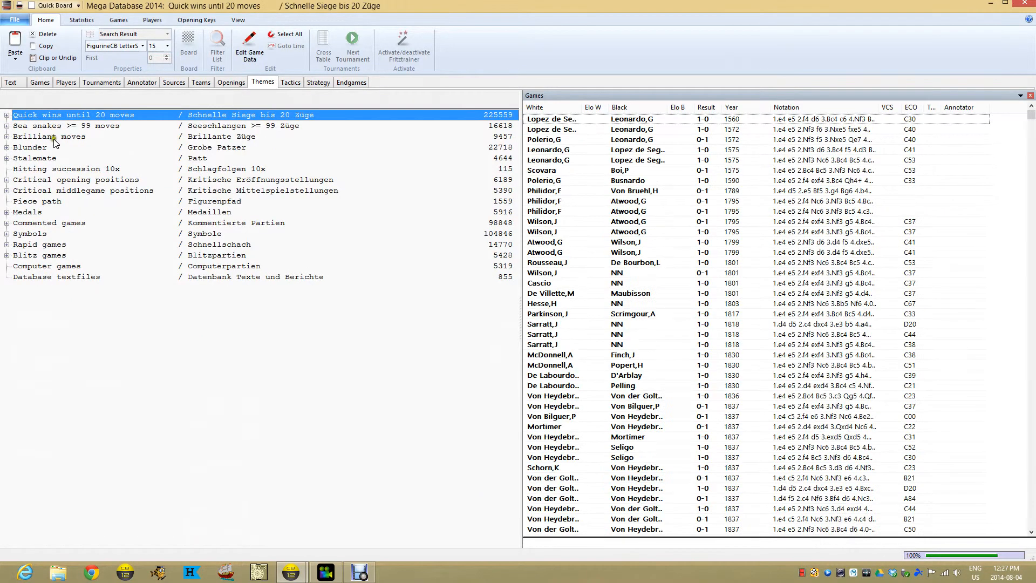
click(86, 125)
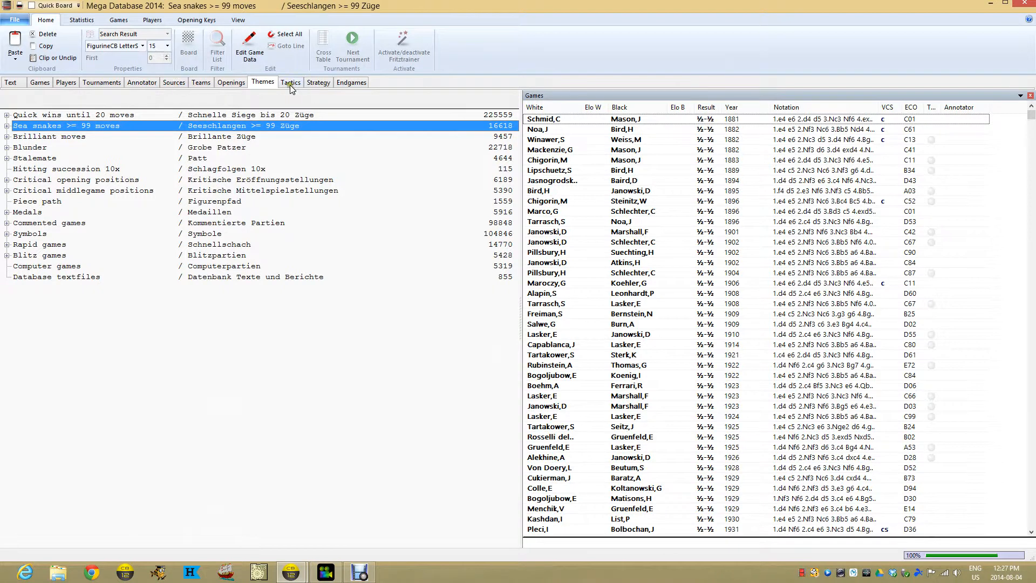
Browse the tactics and strategy classifications before returning to the databases overview.
click(290, 82)
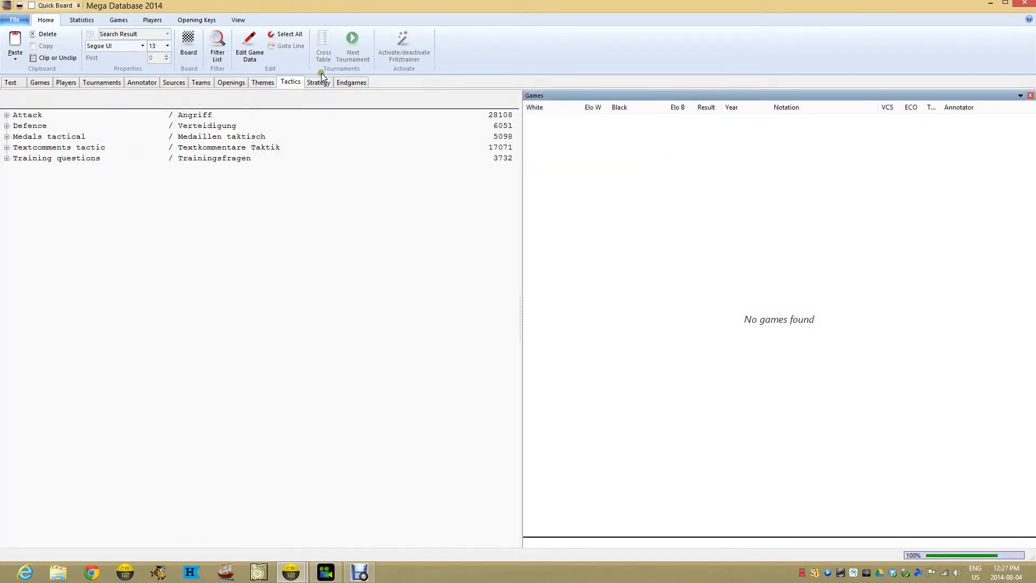
click(317, 82)
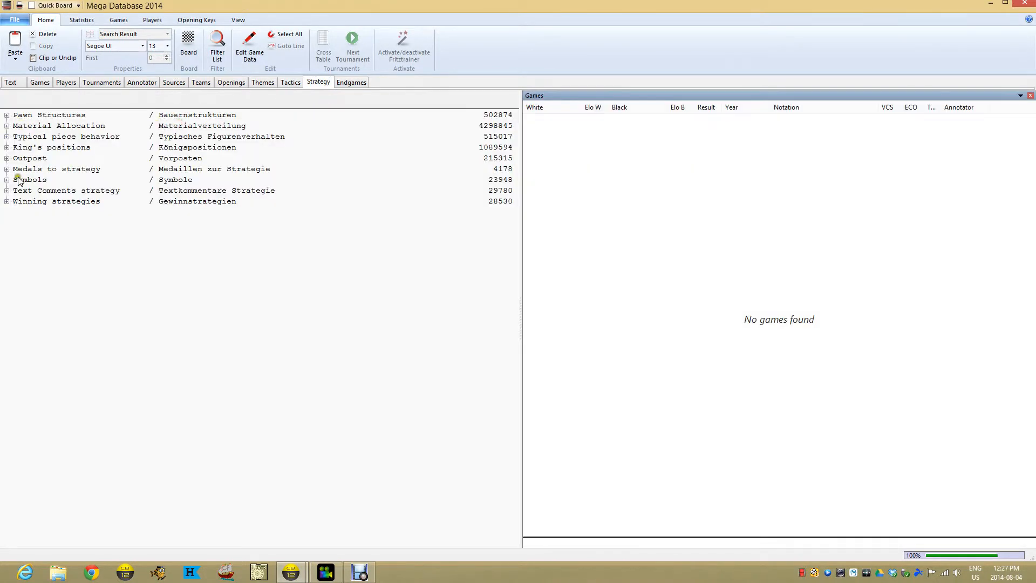
click(351, 82)
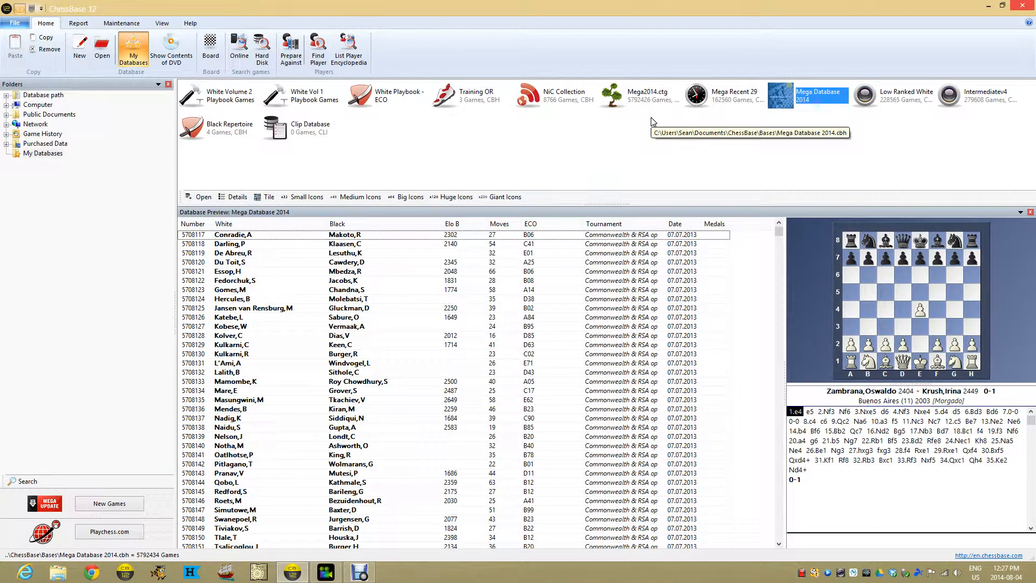
mouse_move(555, 102)
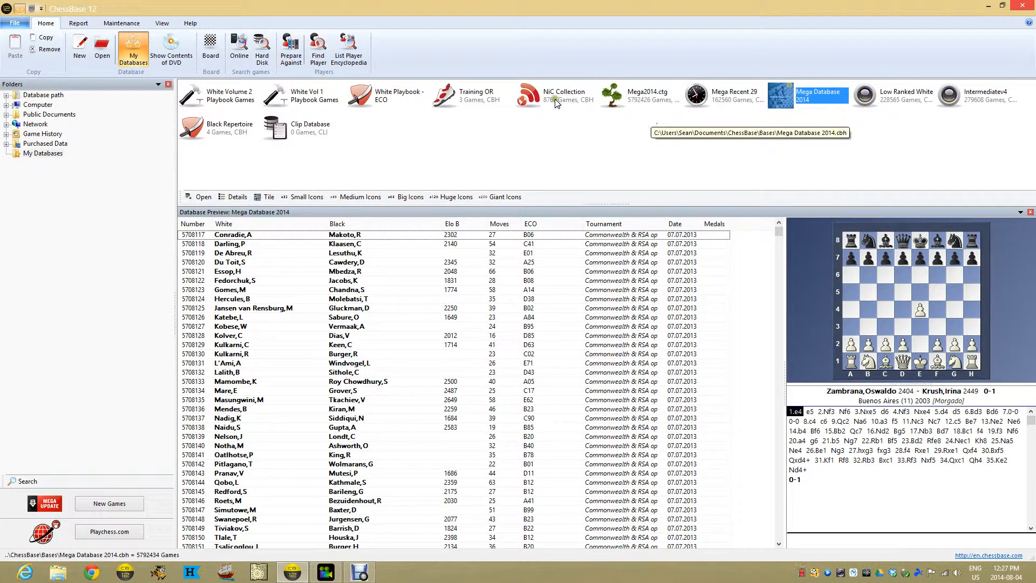
click(563, 96)
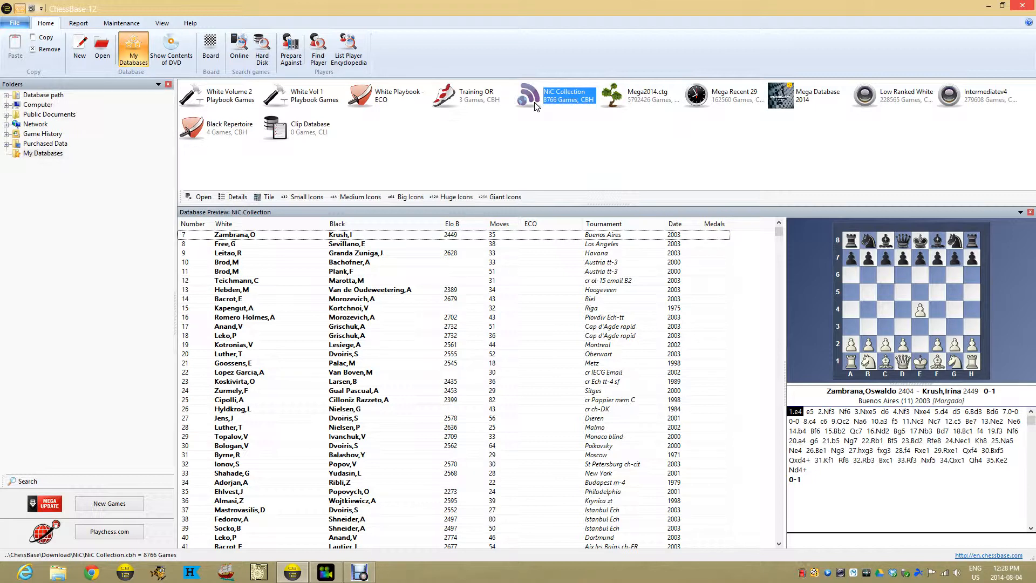
mouse_move(426, 333)
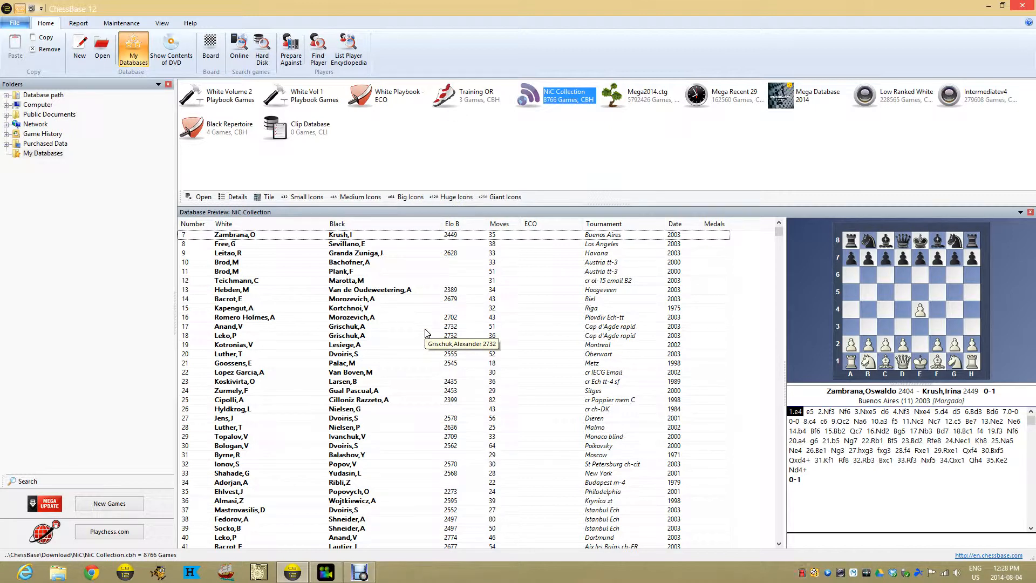
mouse_move(426, 334)
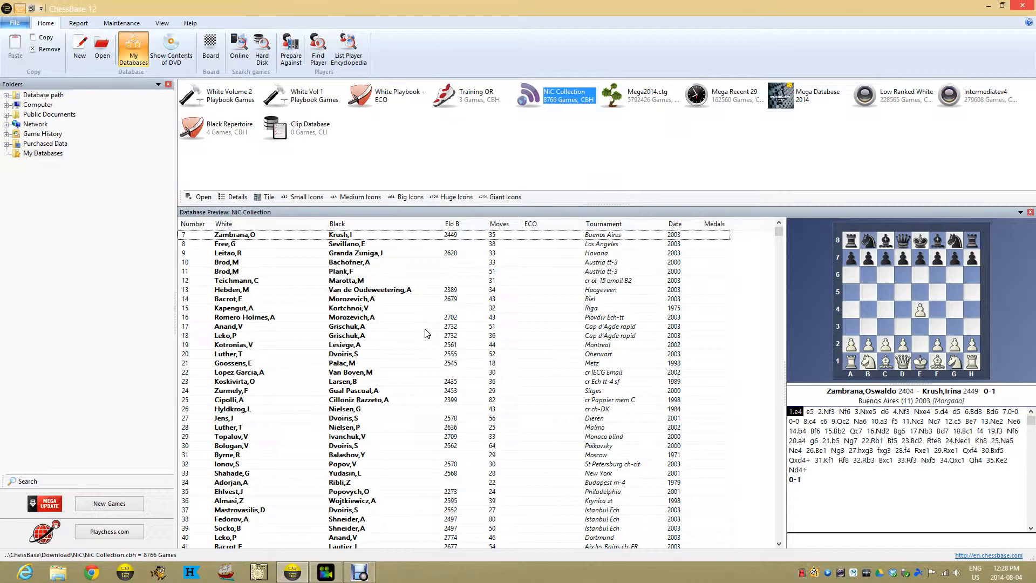
mouse_move(528, 96)
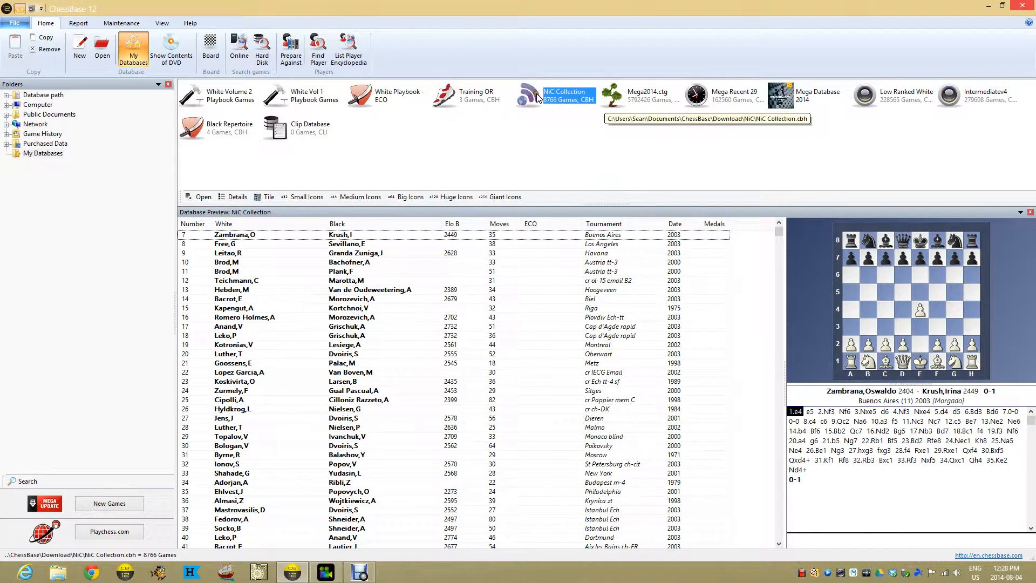
Open the NIC Collection's 8766 games and show its classification view with no key installed.
double_click(565, 96)
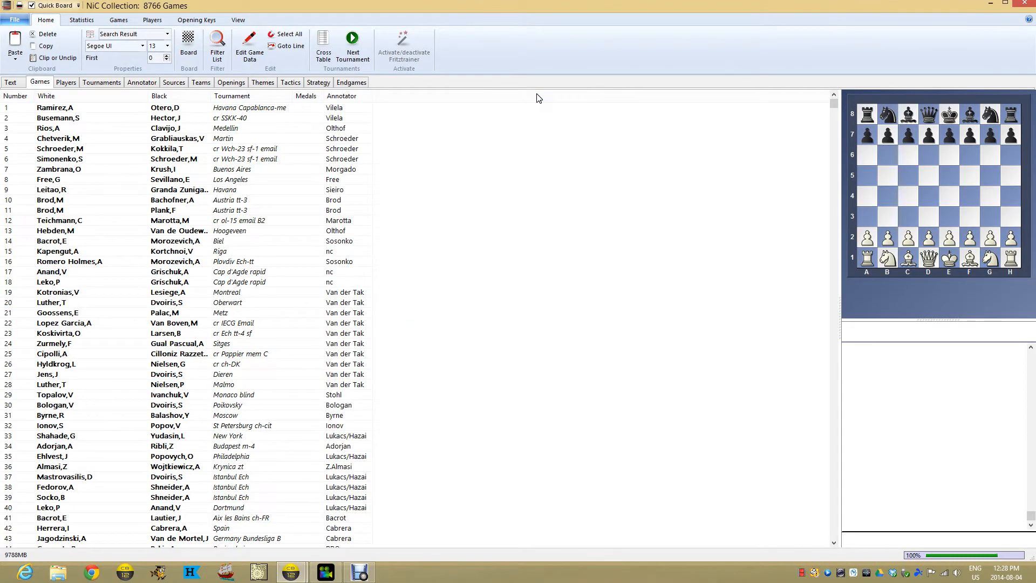
click(231, 82)
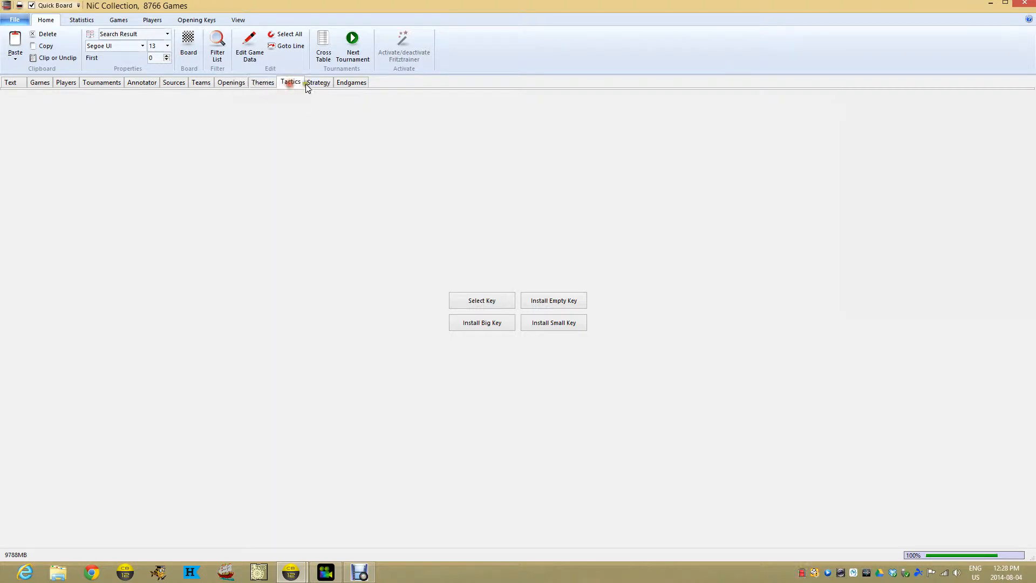
mouse_move(231, 82)
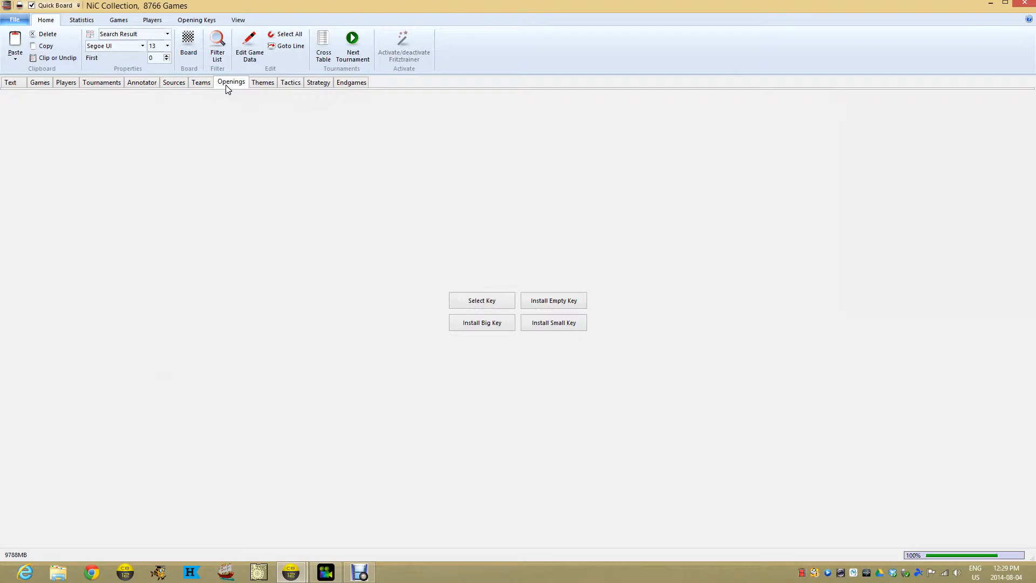
mouse_move(553, 323)
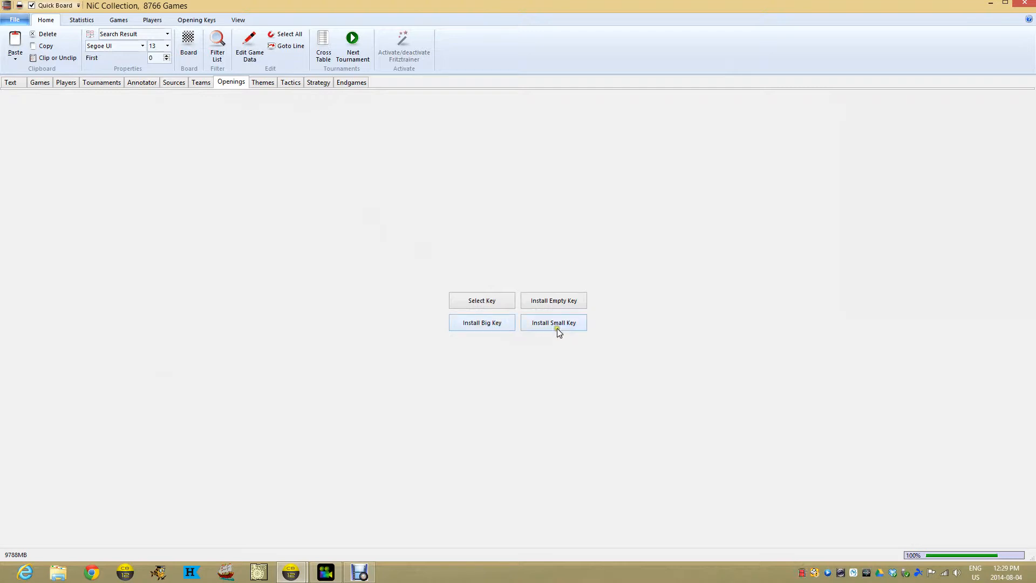
Install an openings key and list the Centre Counter (126) and Petroff (155) games, then view the empty themes key.
click(552, 323)
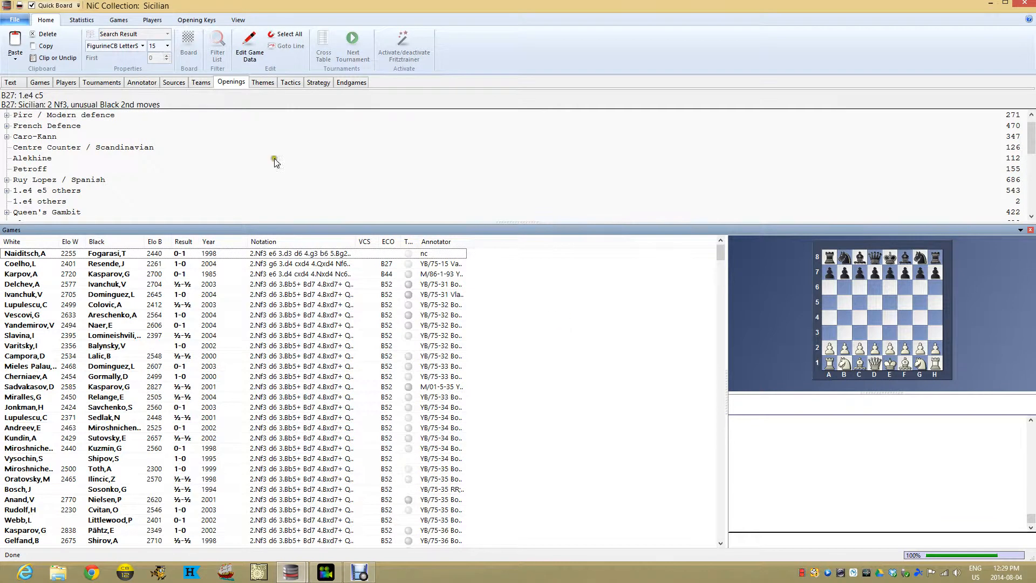
mouse_move(64, 159)
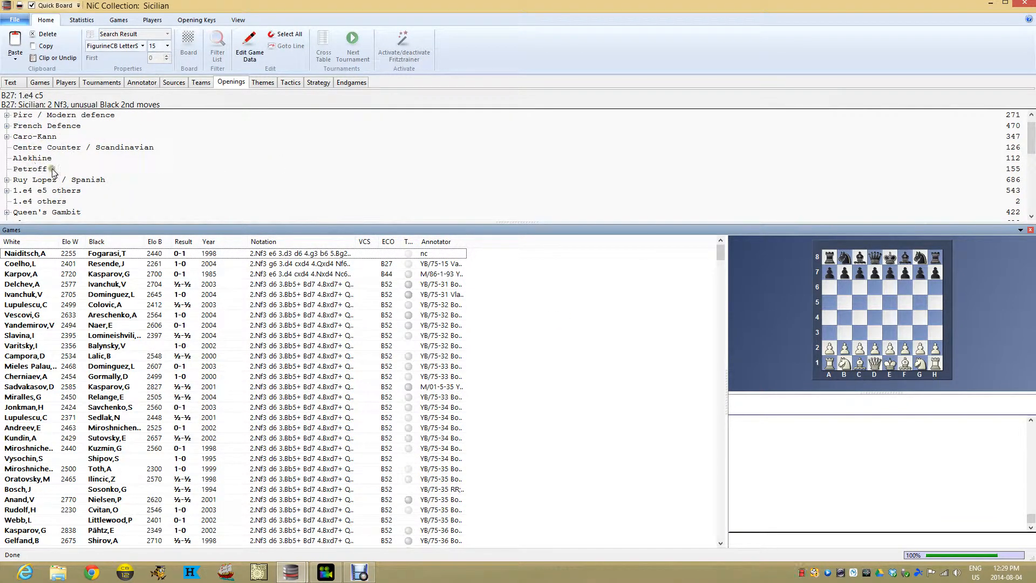
mouse_move(976, 180)
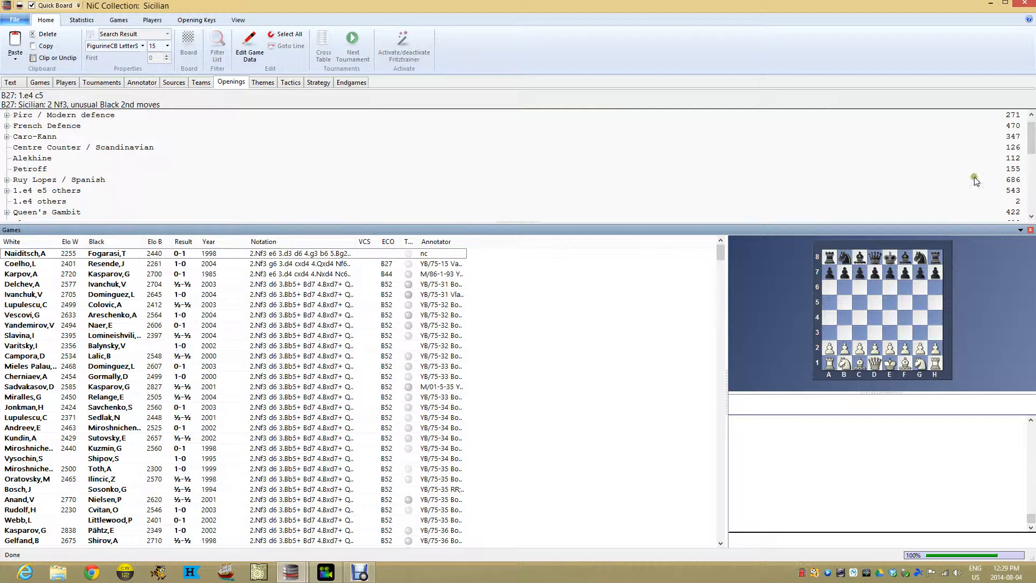
scroll(down, 3)
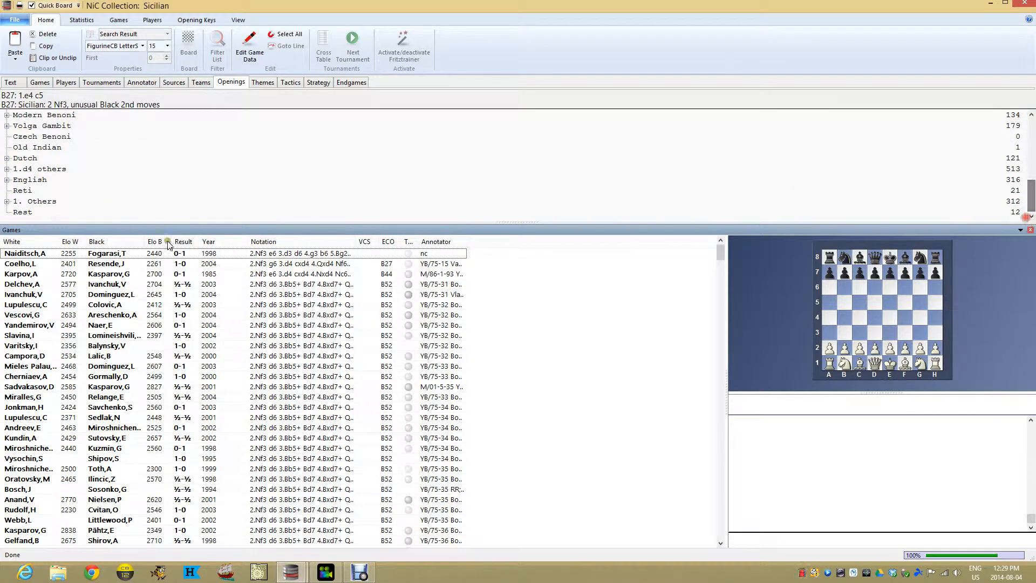
mouse_move(1001, 201)
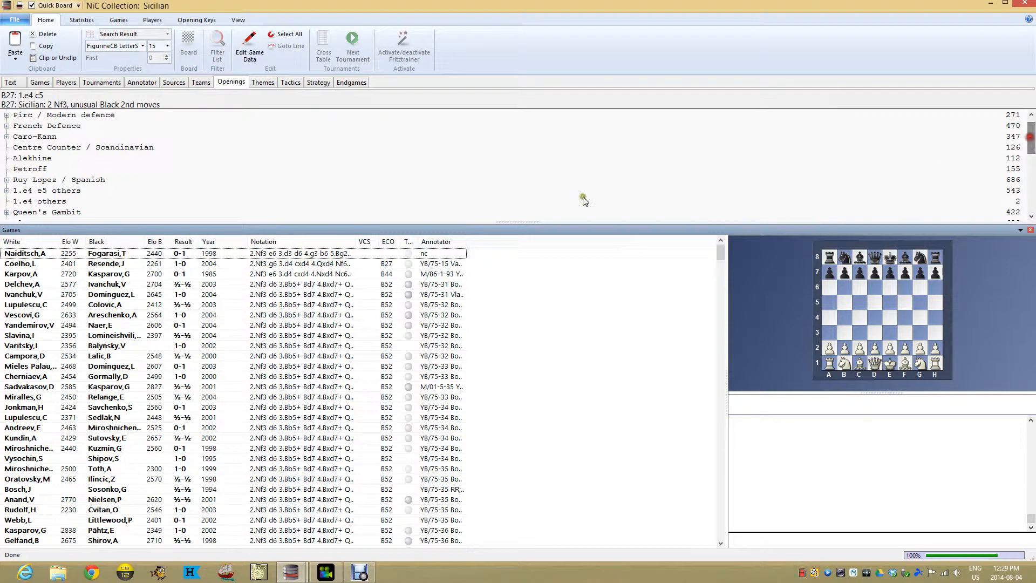
click(78, 147)
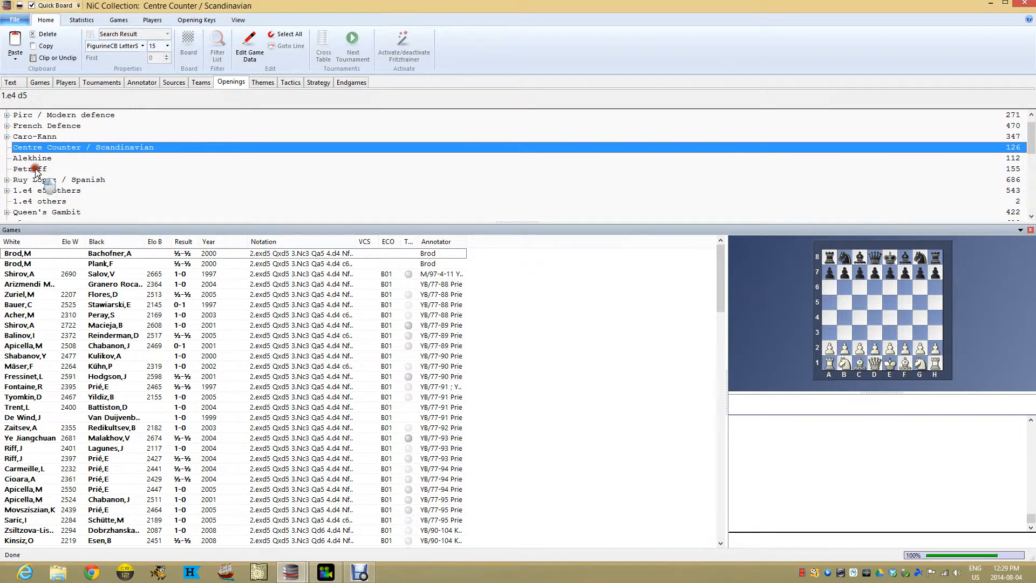
click(30, 168)
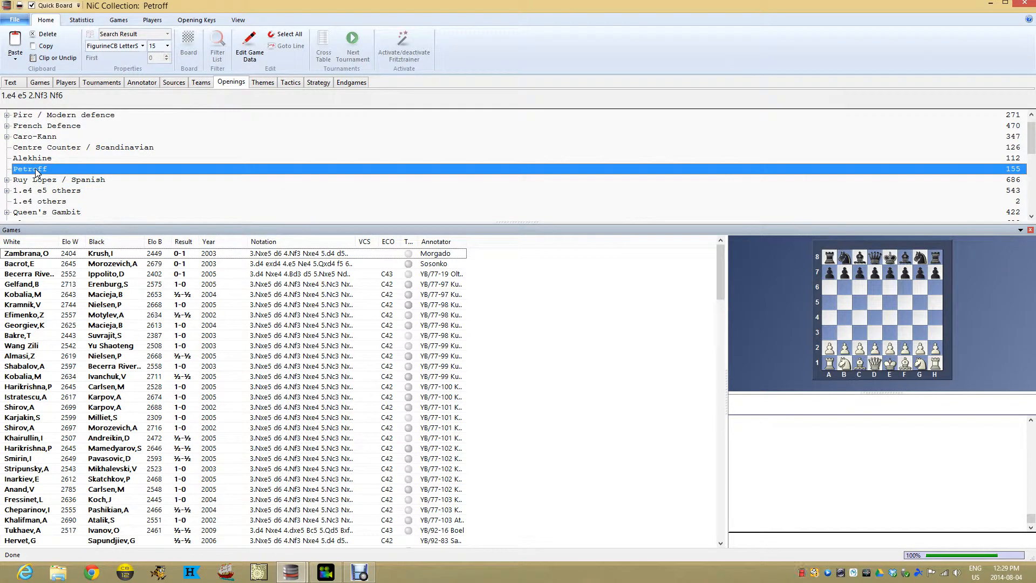
click(263, 82)
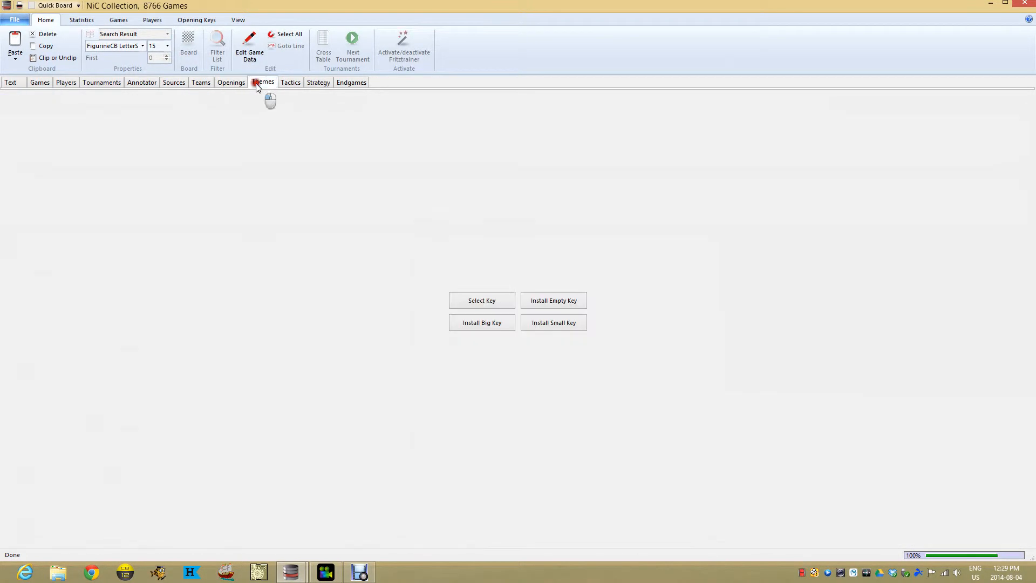
mouse_move(481, 322)
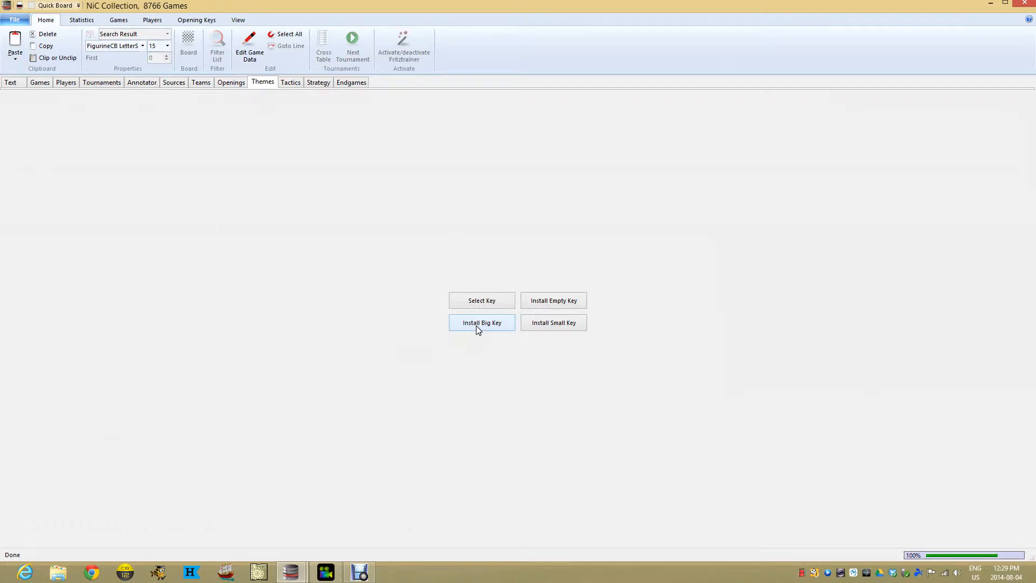
mouse_move(233, 92)
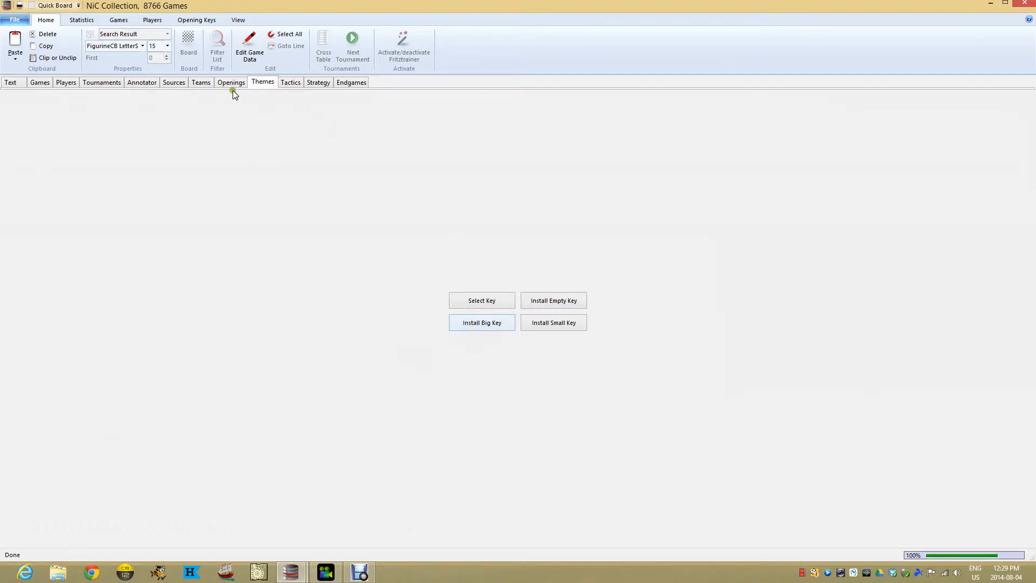
Preview White Volume 2 Playbook Games and Black Repertoire in the overview, then show the frequent folders list.
click(231, 82)
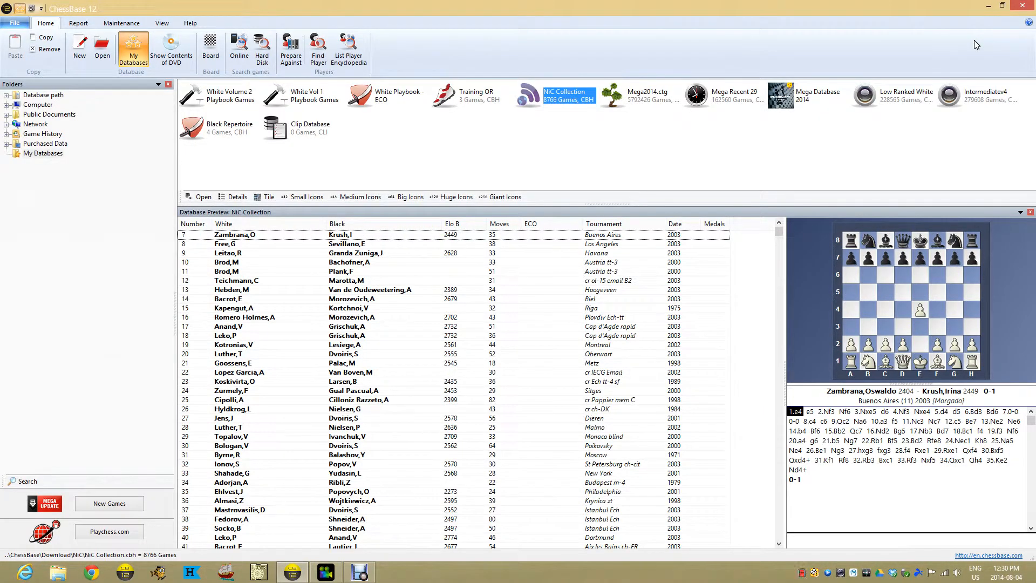
mouse_move(547, 106)
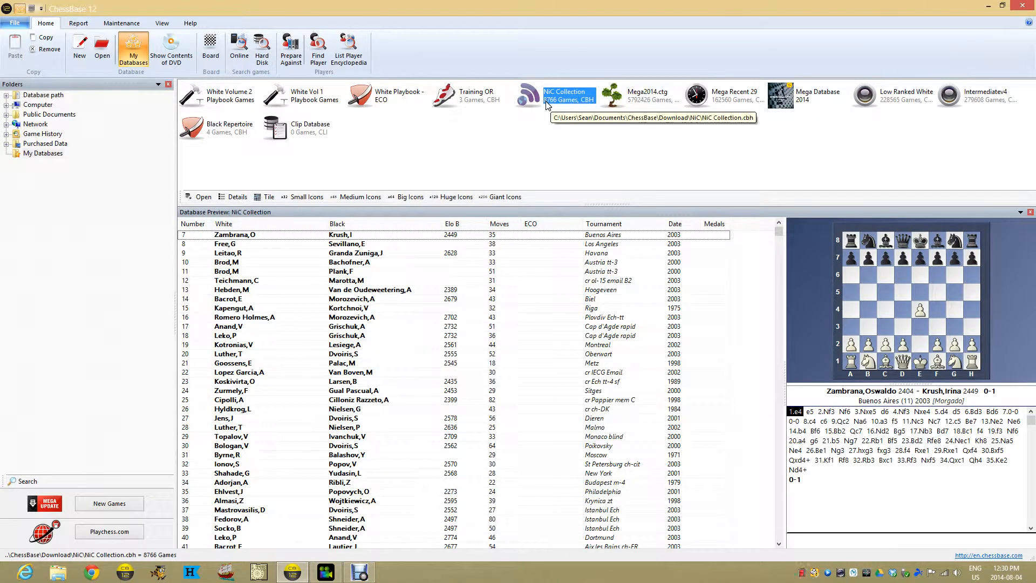
mouse_move(576, 133)
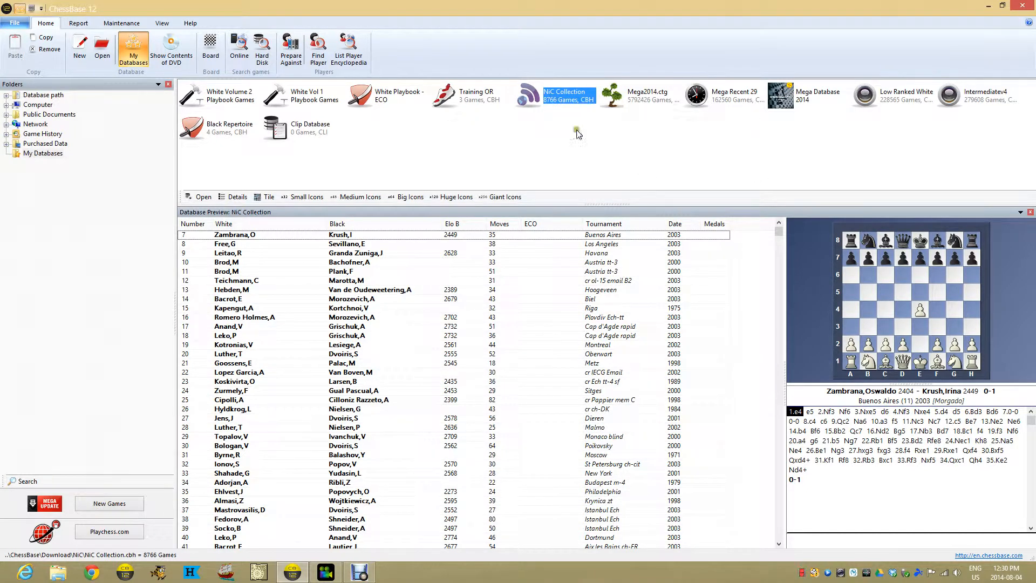
mouse_move(572, 99)
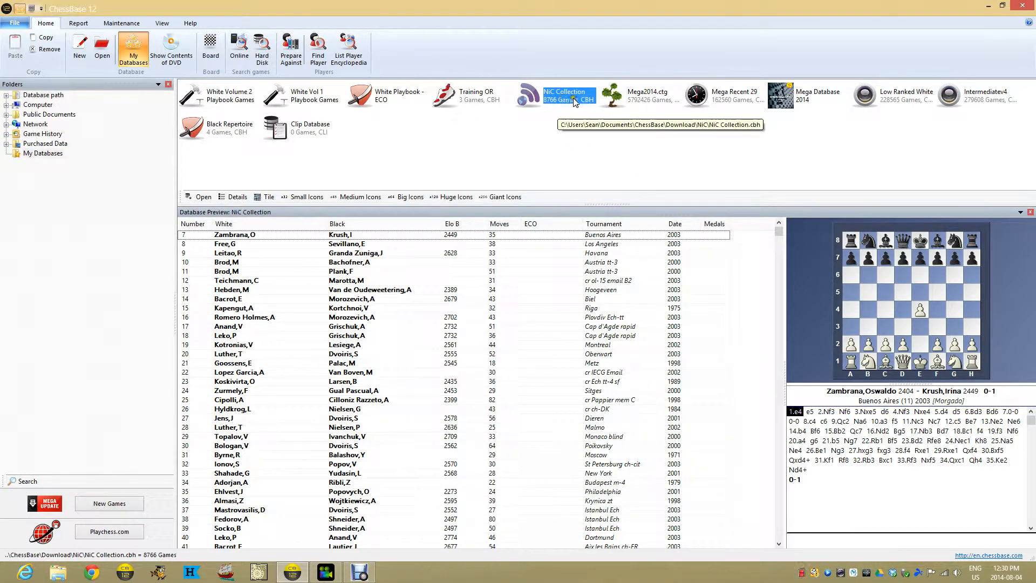
mouse_move(263, 317)
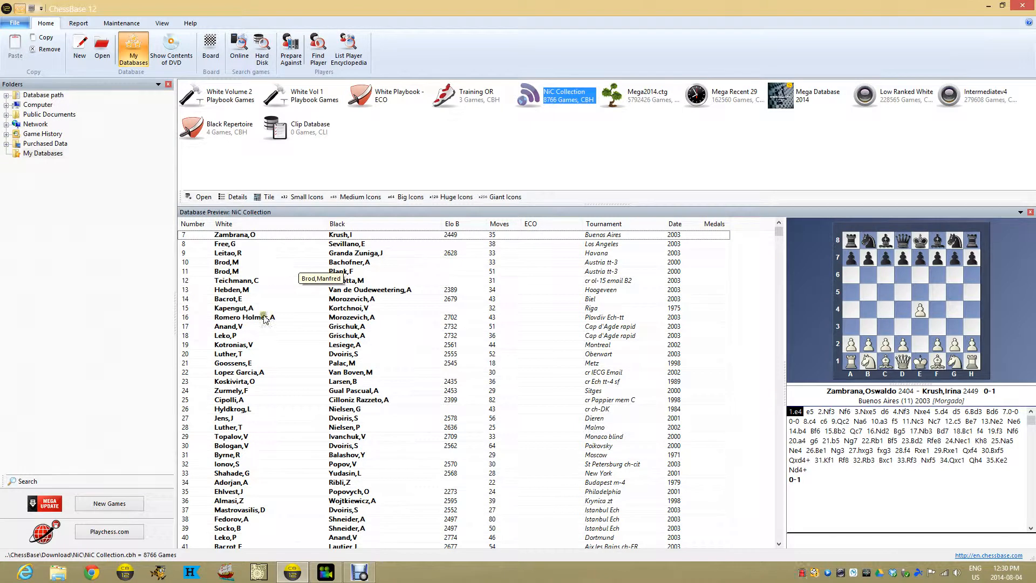
mouse_move(539, 106)
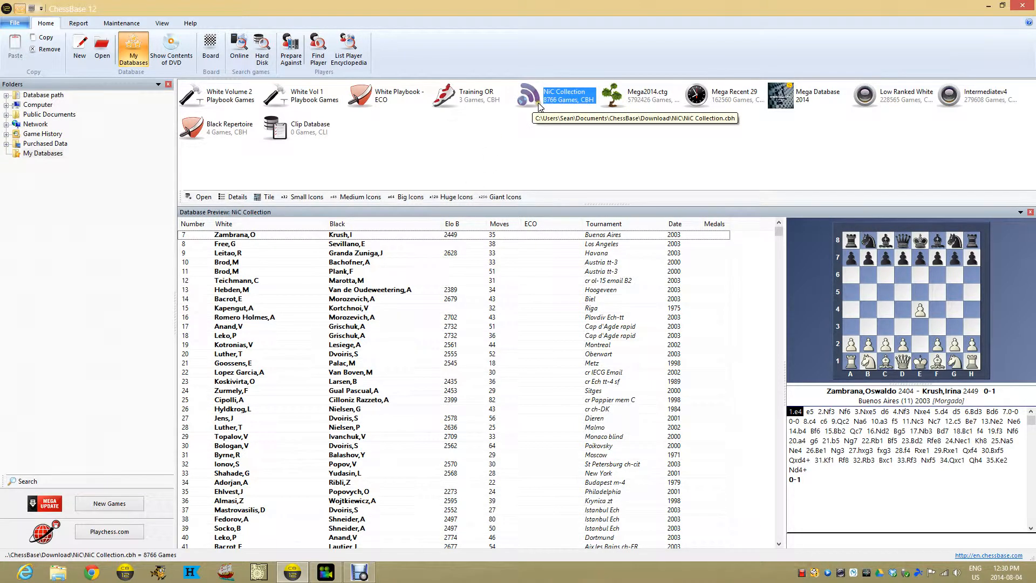
click(476, 96)
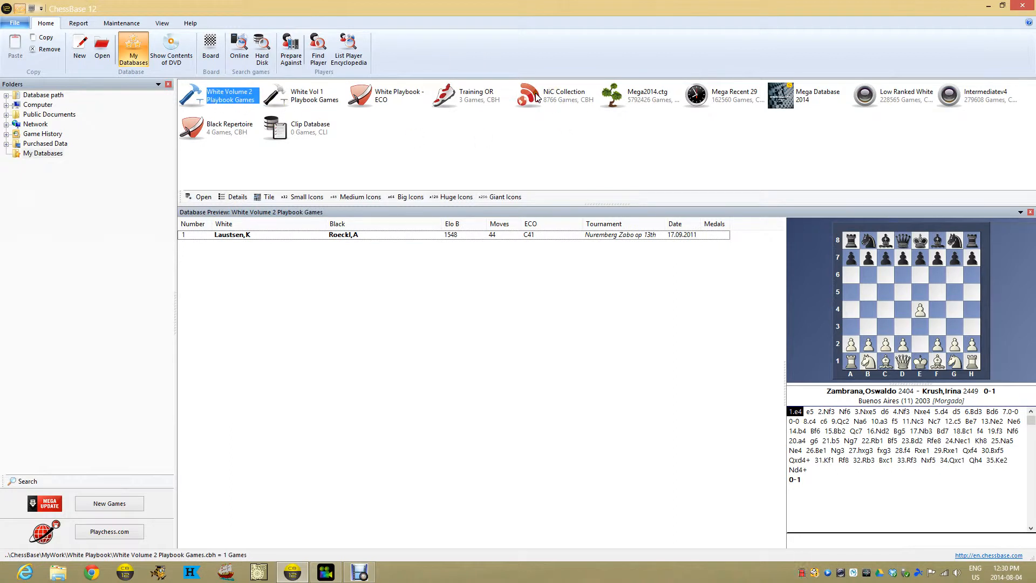
mouse_move(564, 97)
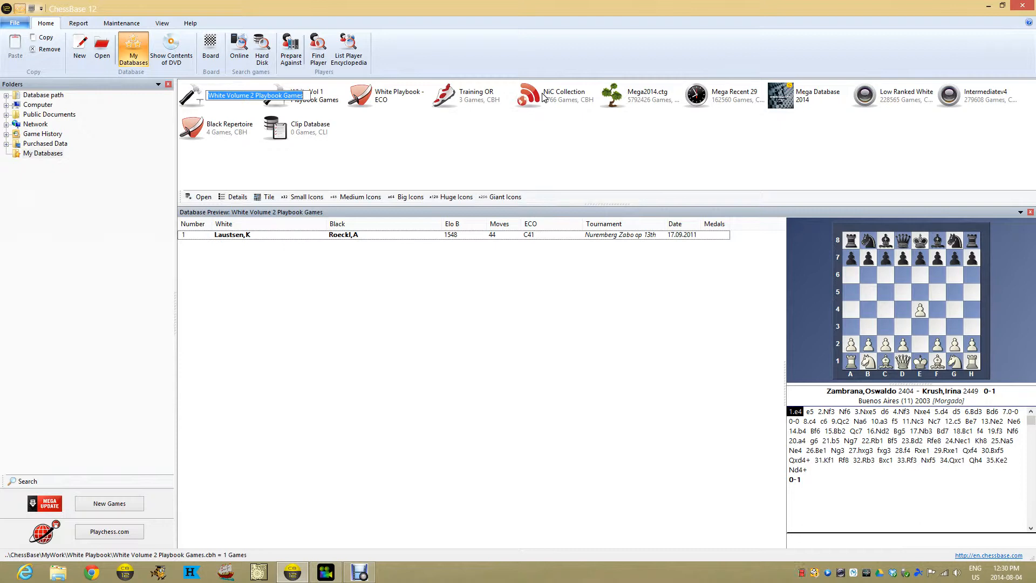
mouse_move(561, 100)
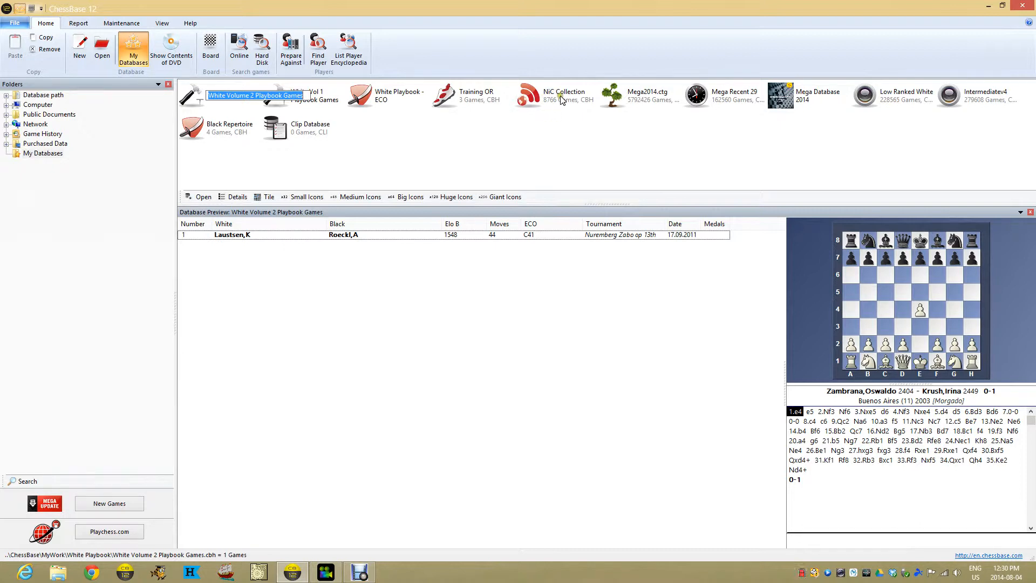
click(229, 127)
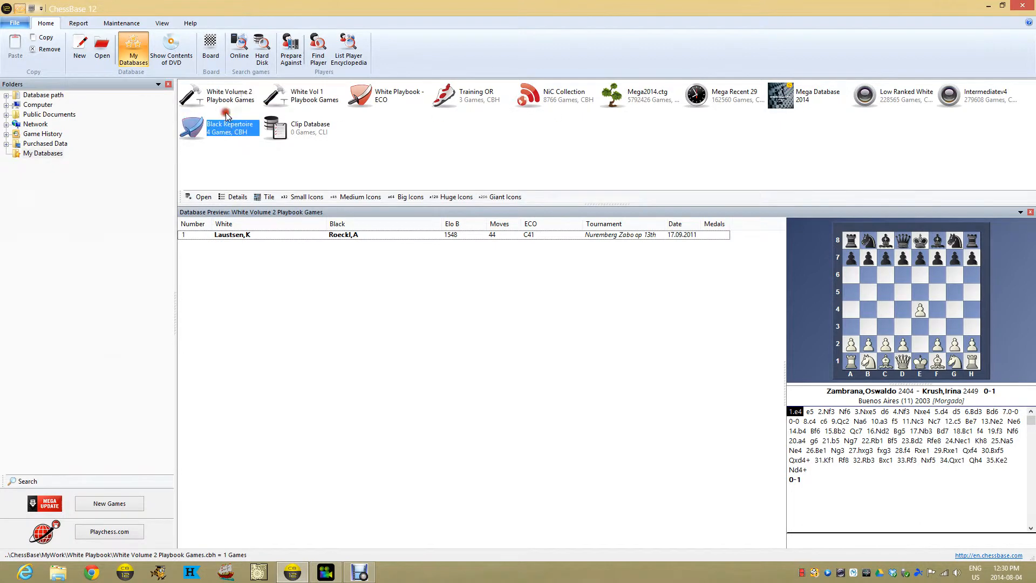
click(230, 127)
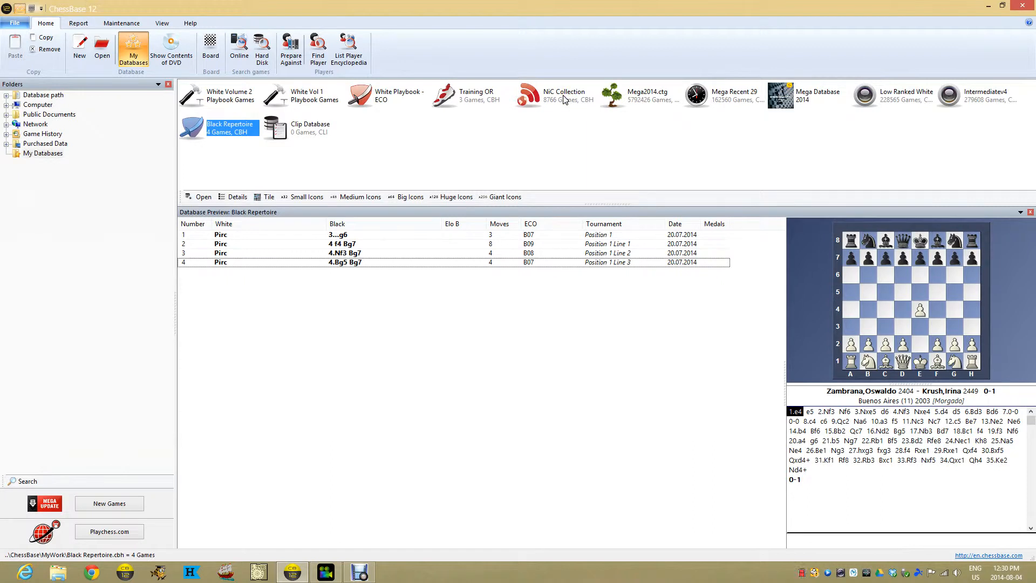
click(228, 95)
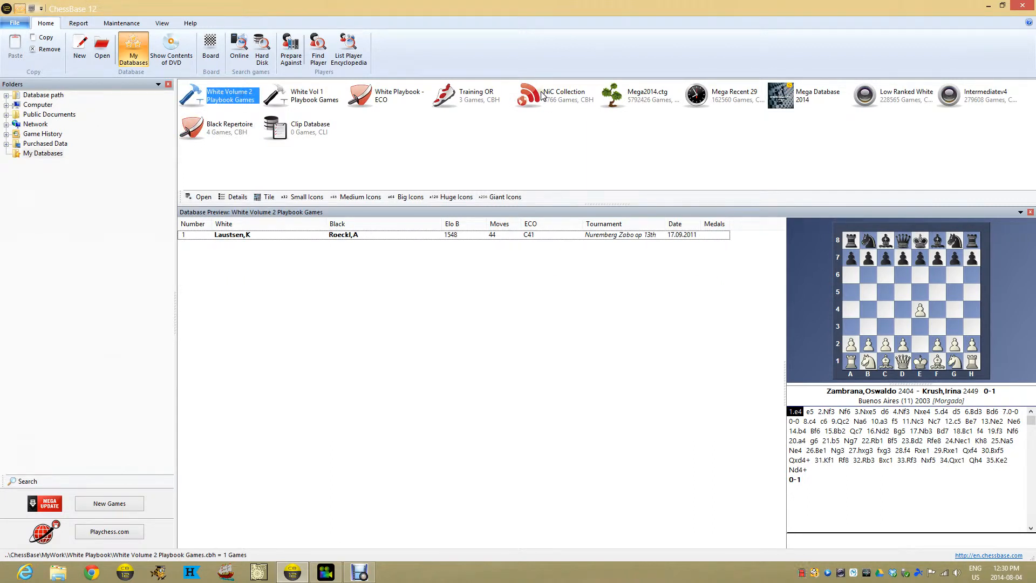
mouse_move(557, 99)
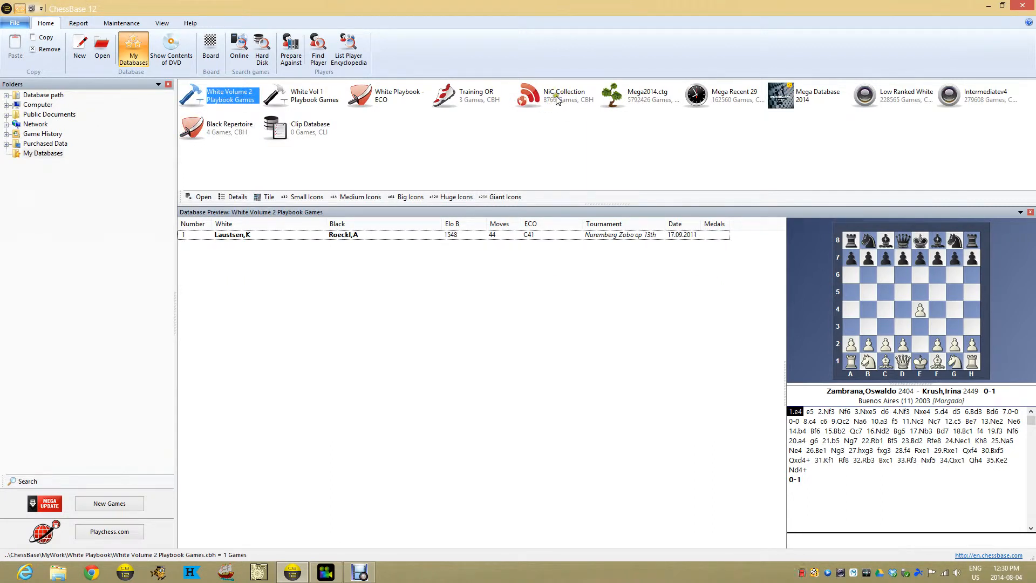
mouse_move(267, 320)
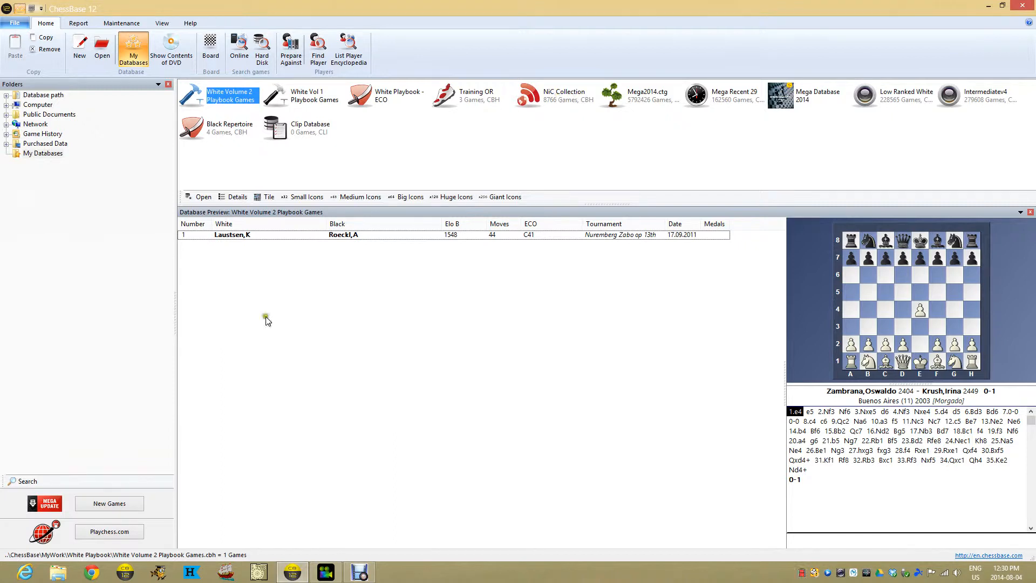
right_click(57, 571)
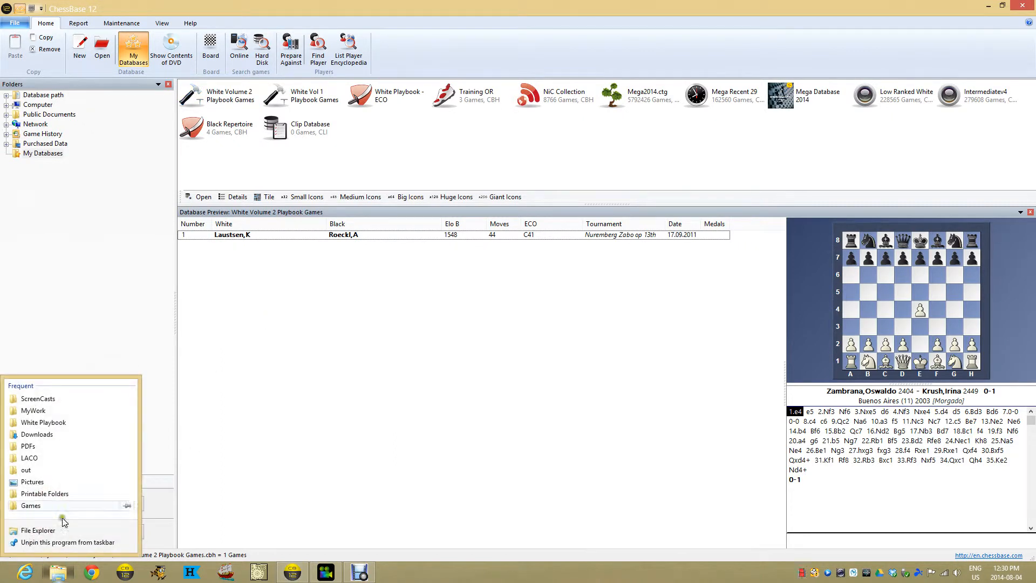
In File Explorer's Download\NIC folder, delete NIC Collection.cko and .cpo and return to ChessBase.
click(33, 410)
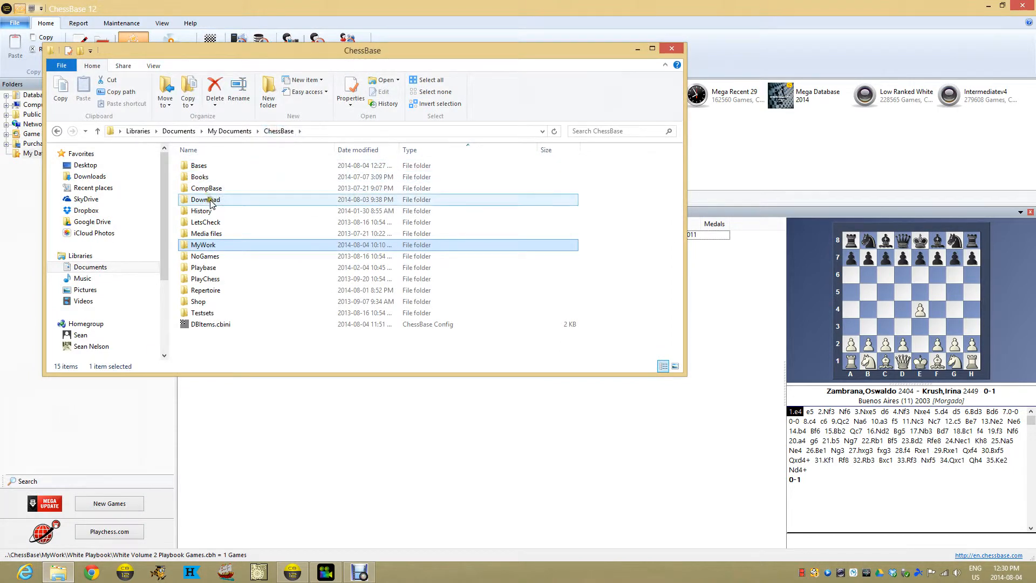
double_click(205, 199)
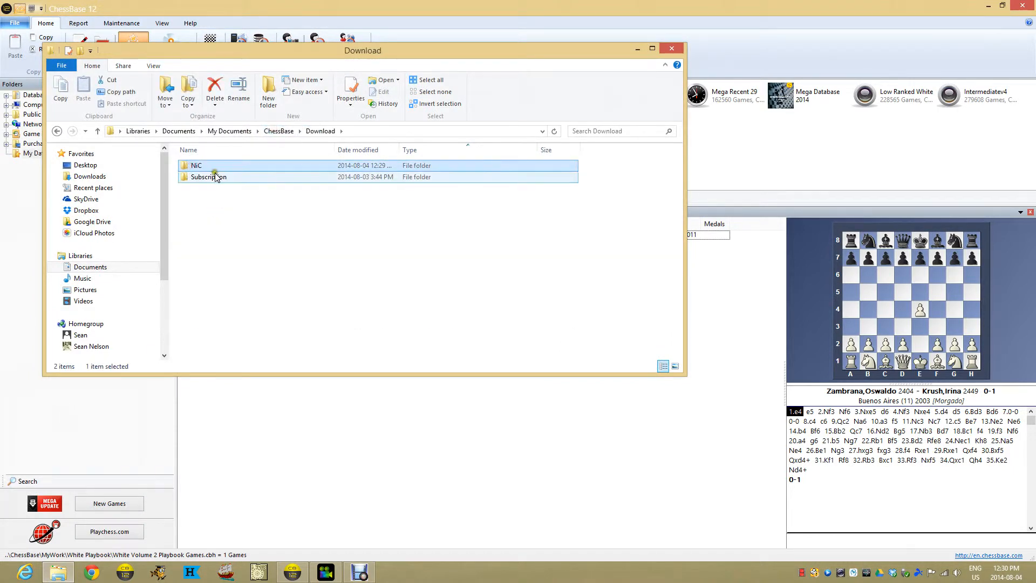
double_click(195, 165)
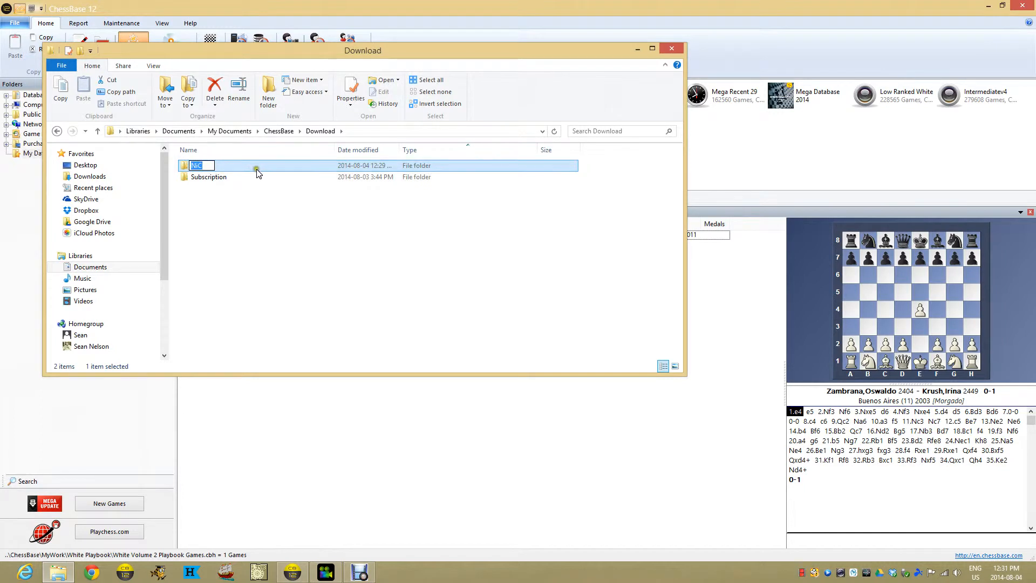
double_click(196, 165)
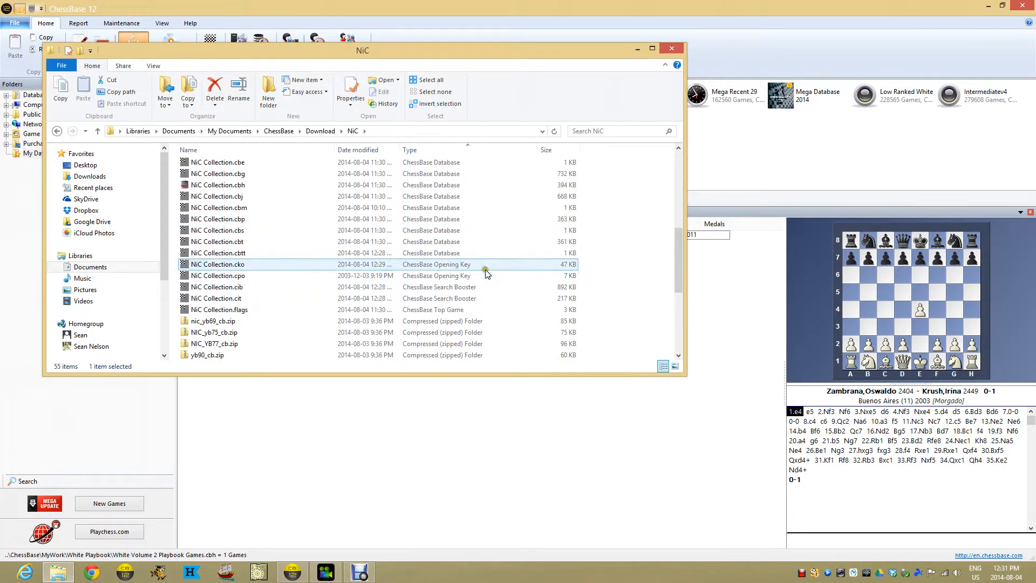
click(217, 275)
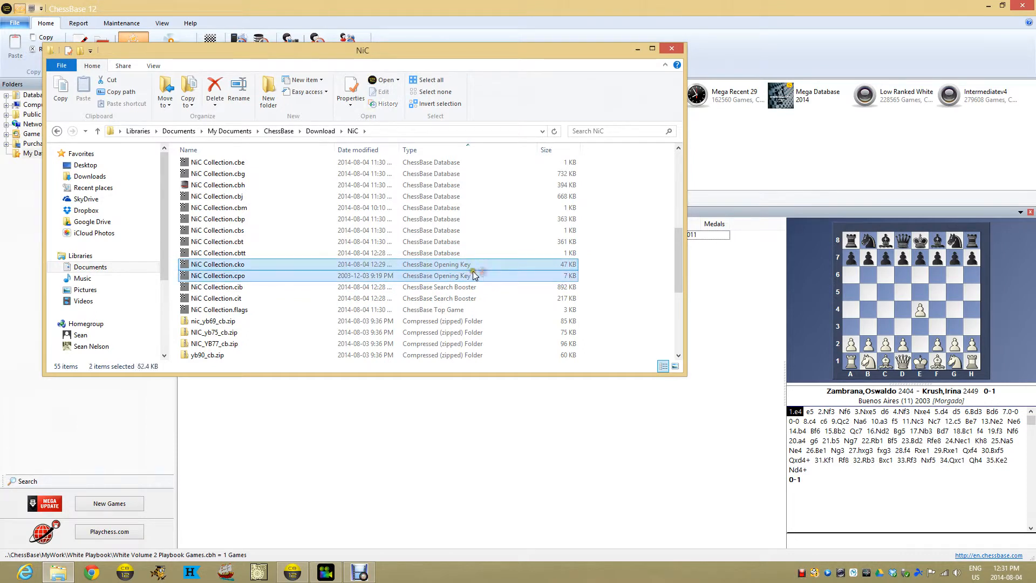
mouse_move(248, 275)
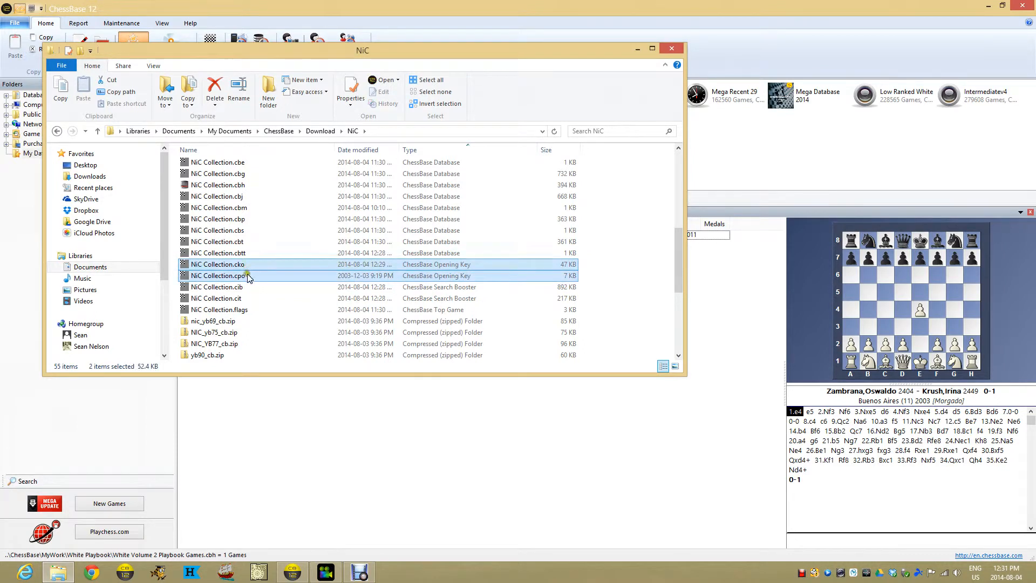
mouse_move(431, 275)
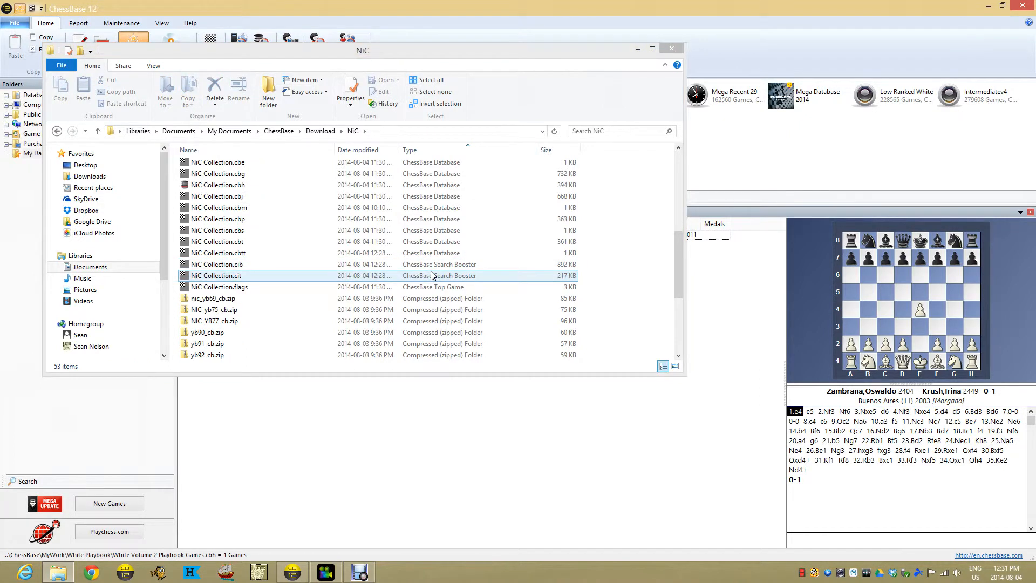
click(671, 48)
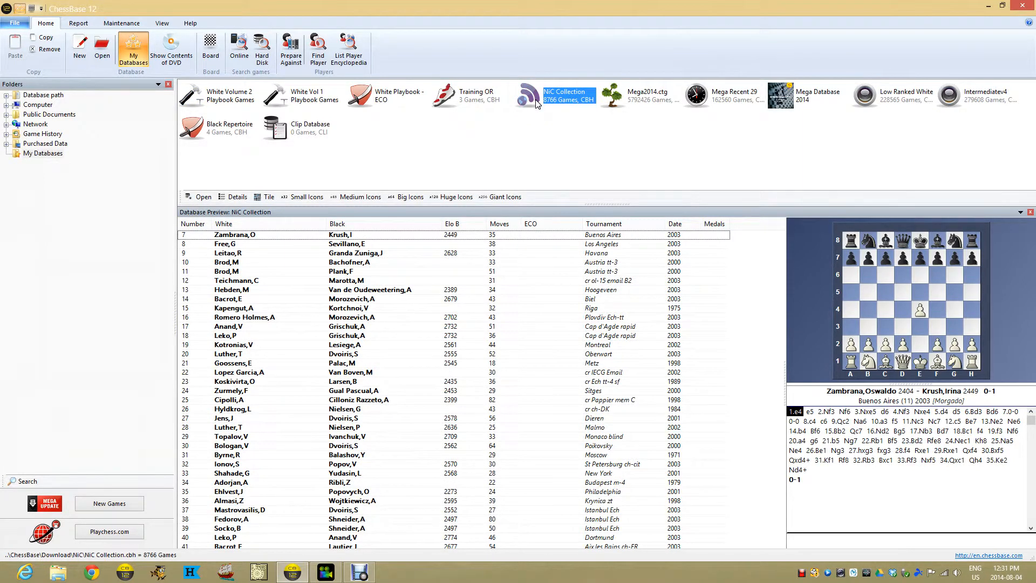
Reopen the NIC Collection so a fresh ECO-style key is built, and expand its C branch of 1.e4 openings.
double_click(564, 95)
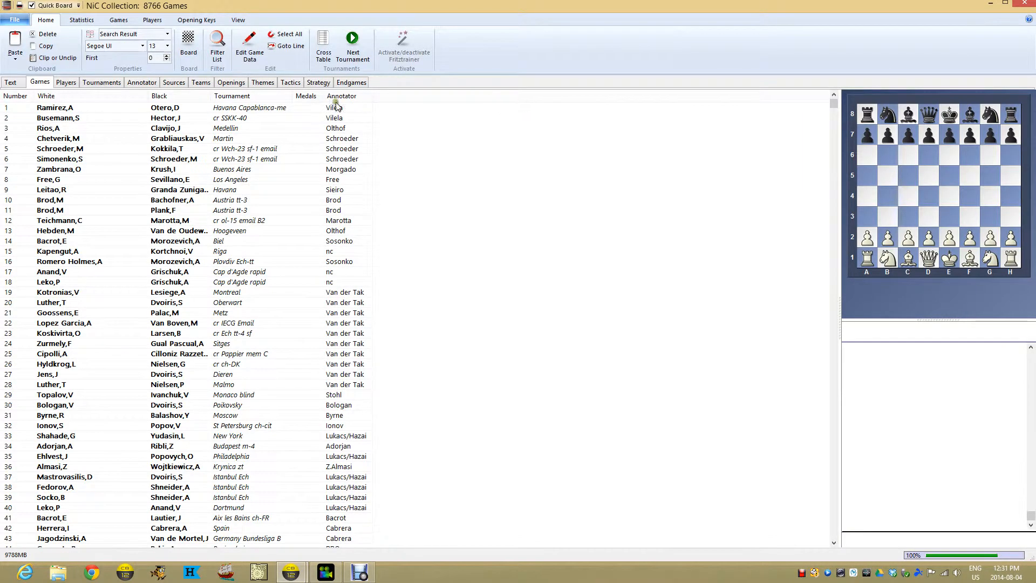
click(231, 82)
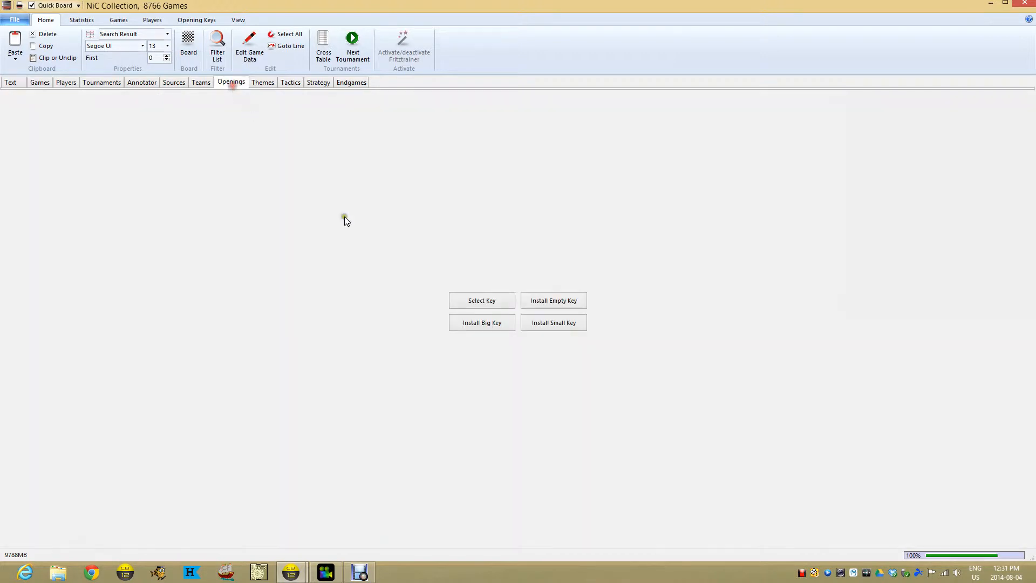
mouse_move(349, 222)
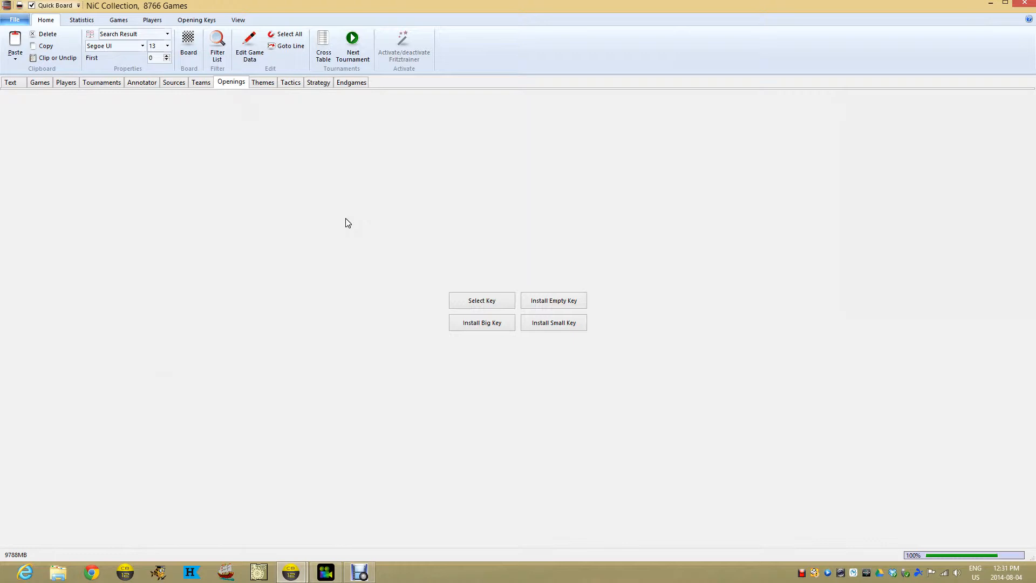
mouse_move(481, 323)
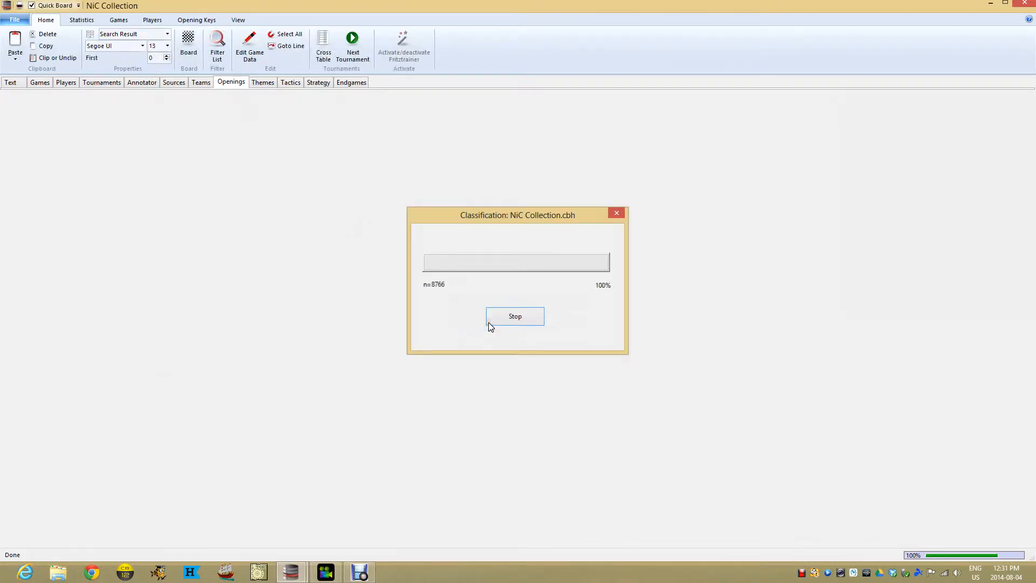
click(515, 316)
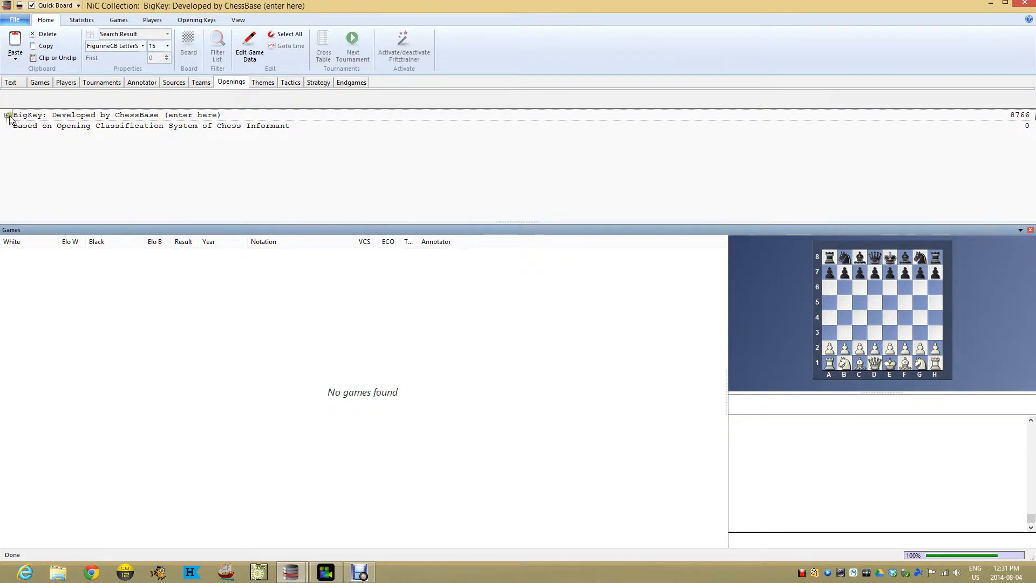
click(7, 115)
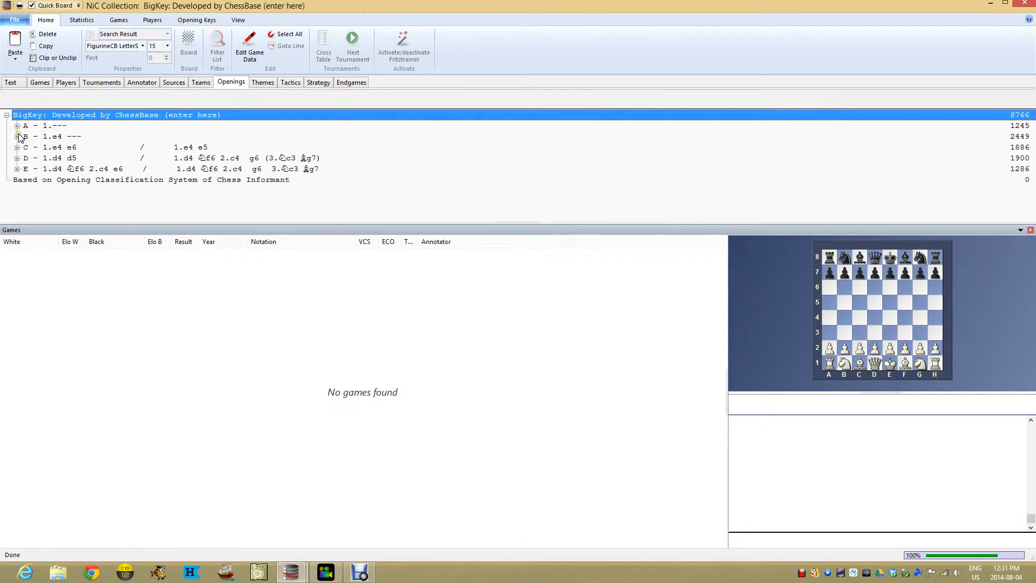
click(16, 147)
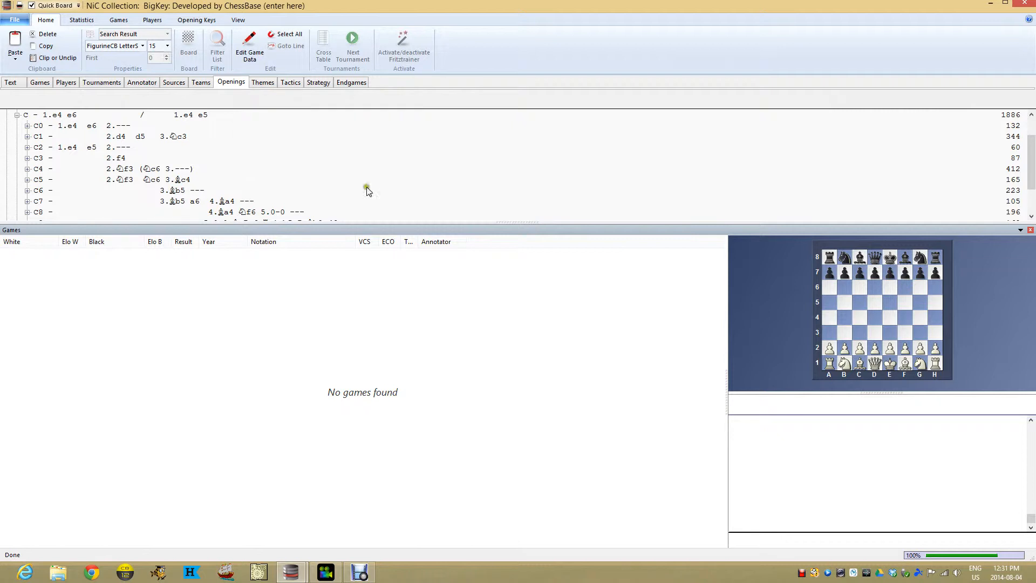
mouse_move(998, 214)
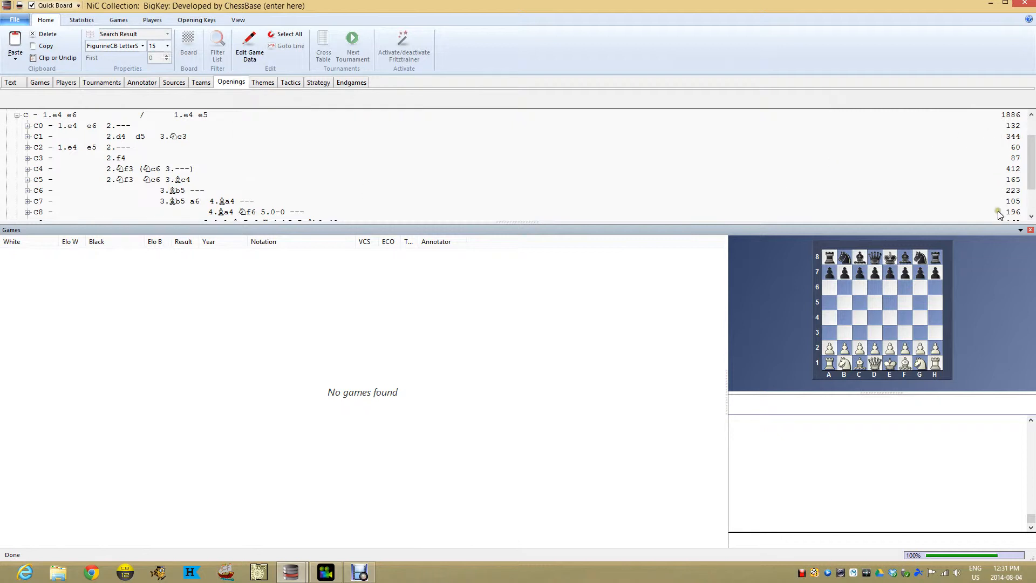
mouse_move(558, 169)
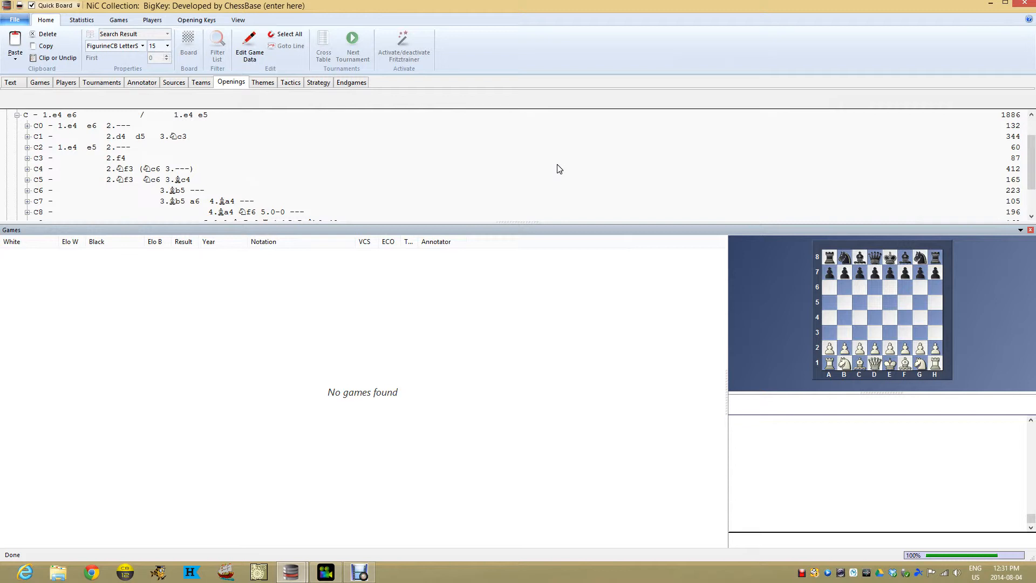
mouse_move(299, 360)
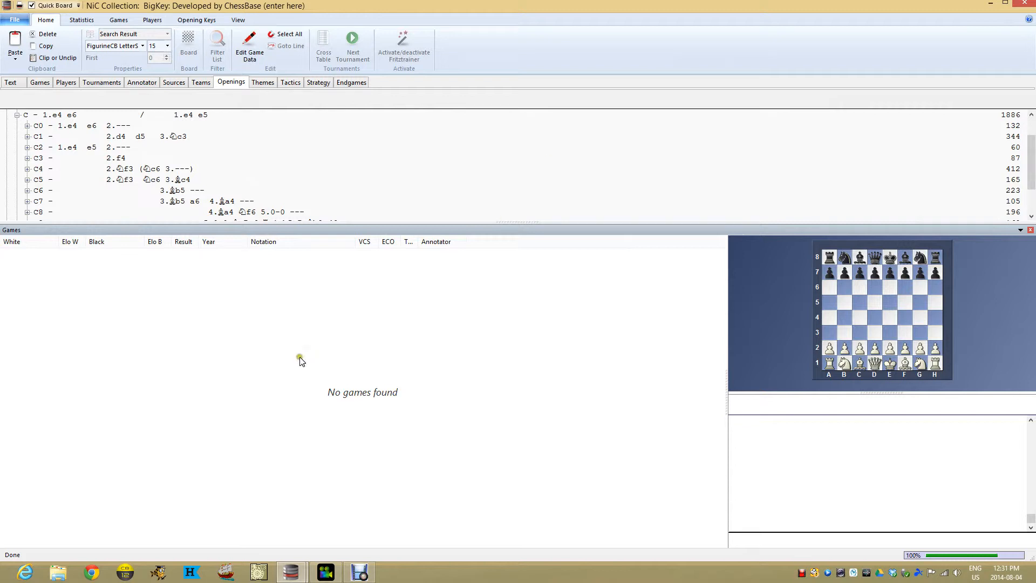
mouse_move(460, 123)
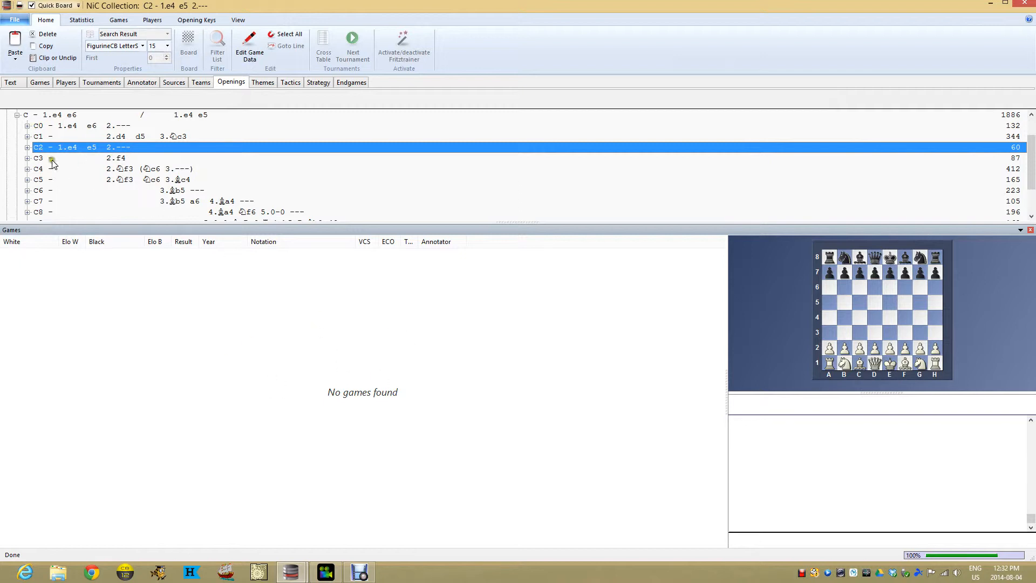
Expand C20 unusual second moves to the 2.a3 line and load its single Van Veen–Vink game.
click(27, 147)
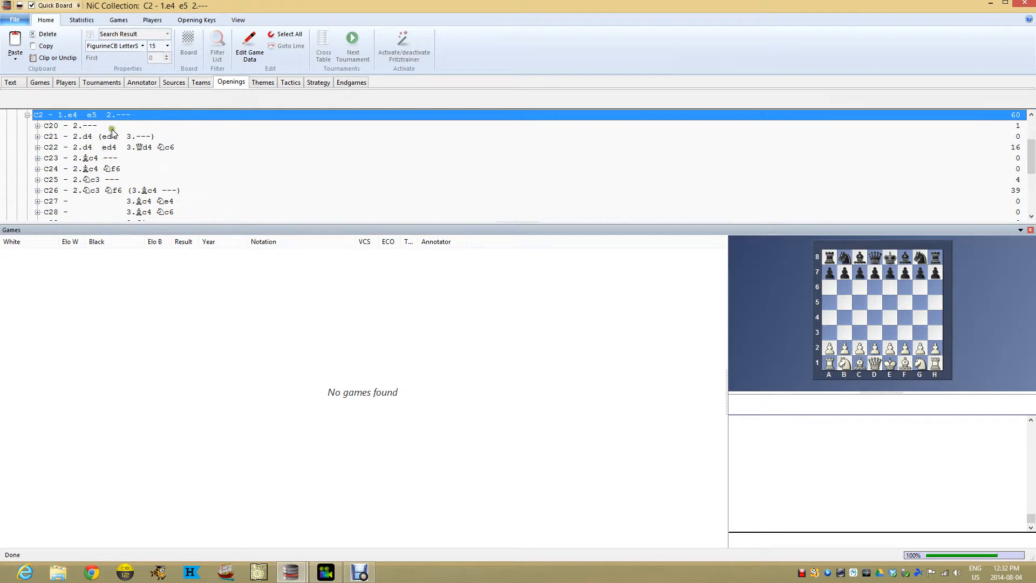
mouse_move(112, 137)
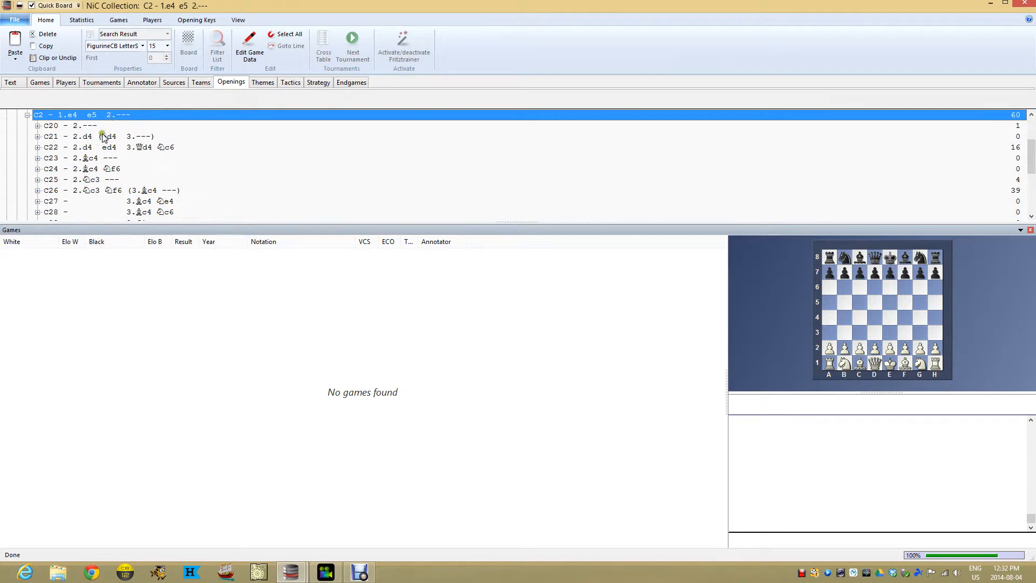
click(72, 136)
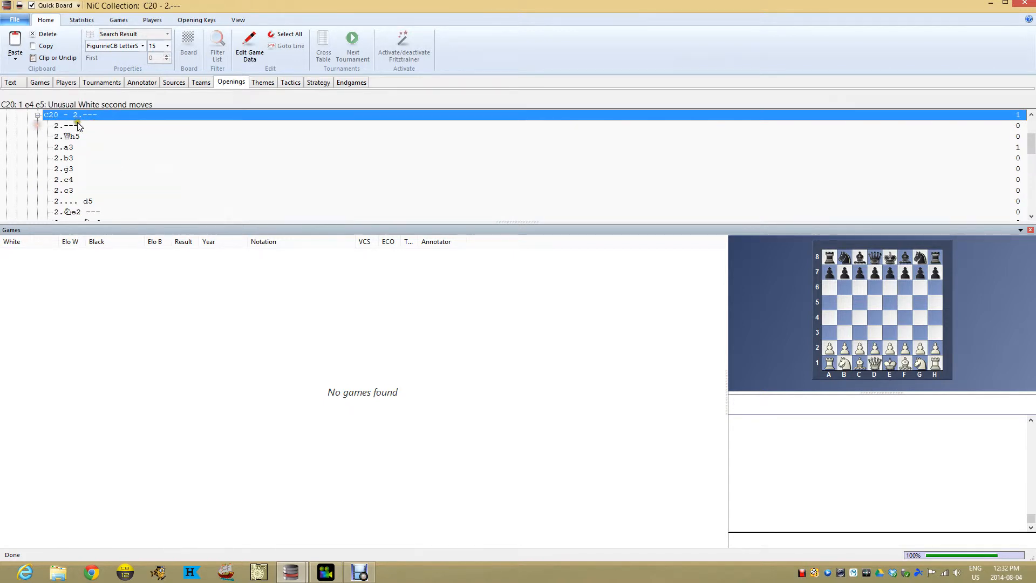
click(64, 147)
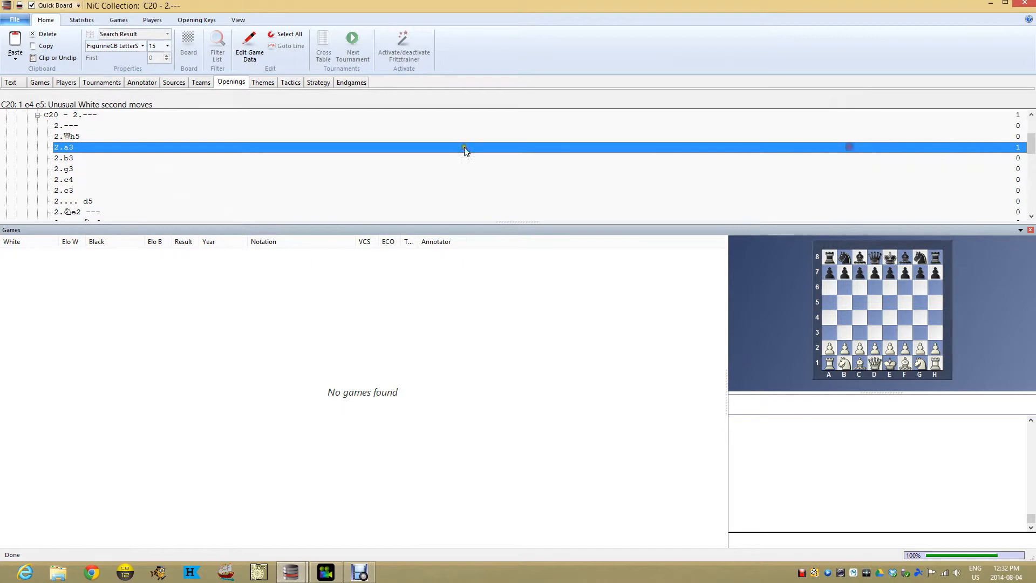
click(463, 146)
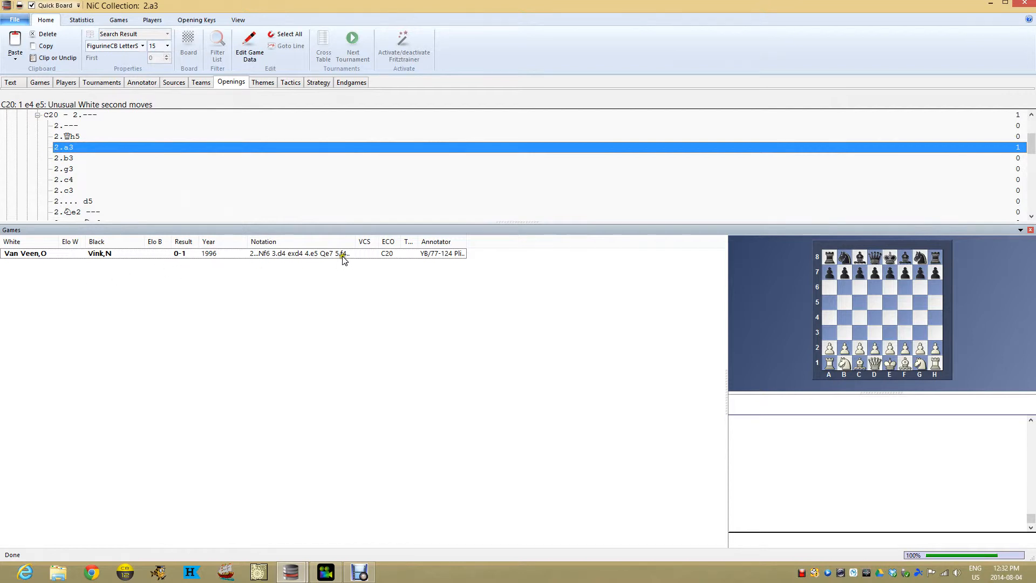
click(198, 253)
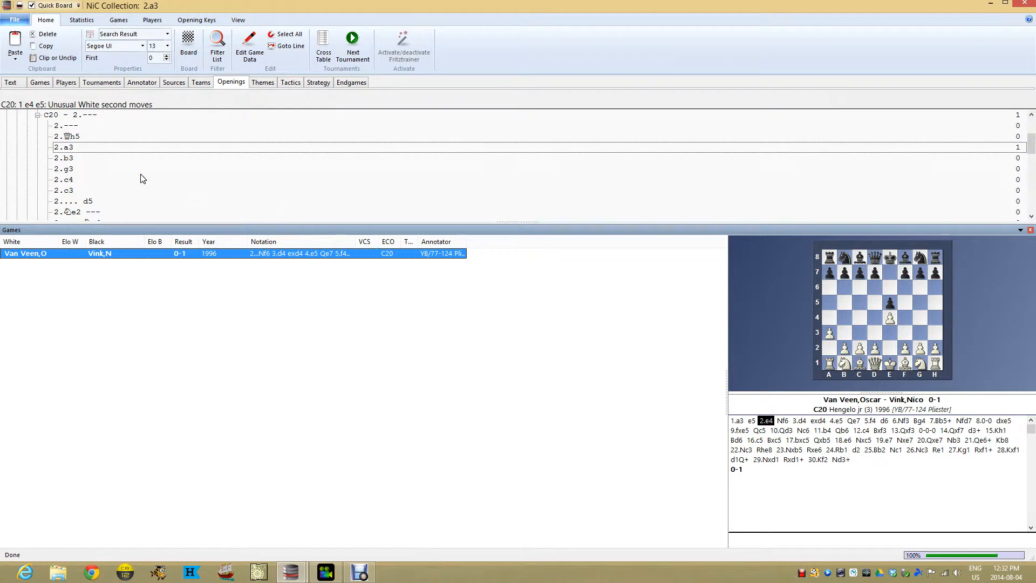
mouse_move(137, 175)
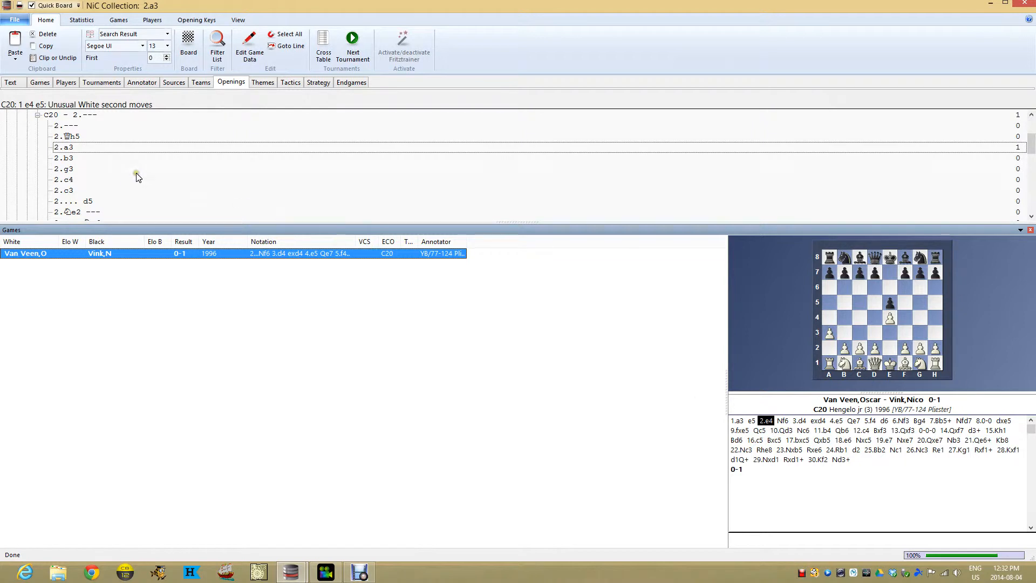
mouse_move(137, 237)
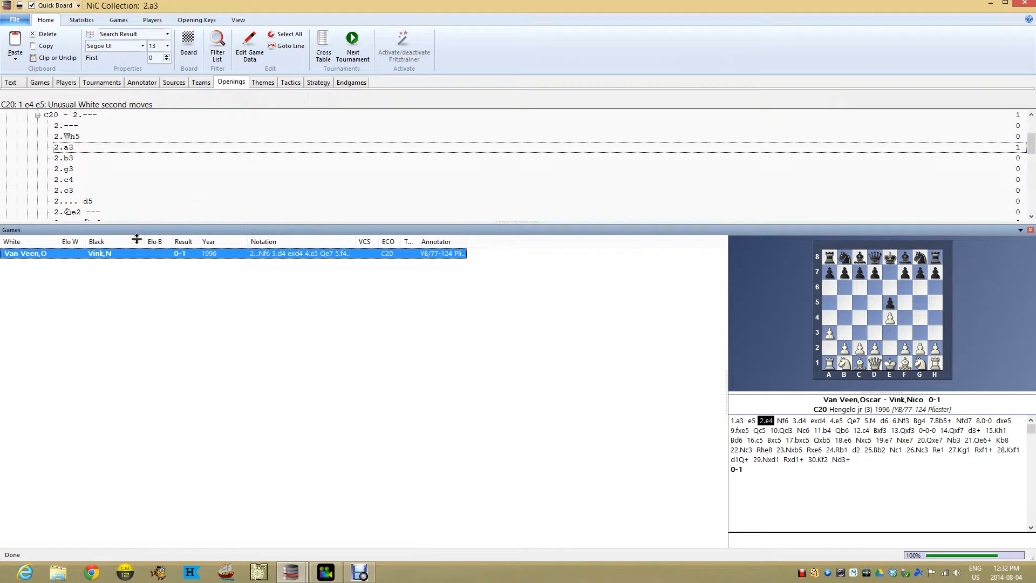
click(63, 147)
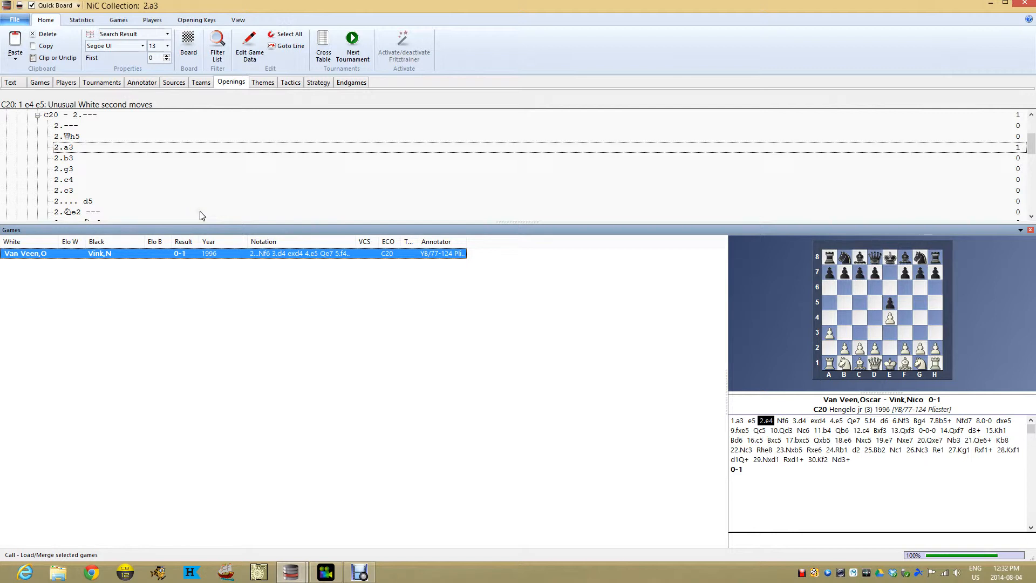
mouse_move(99, 301)
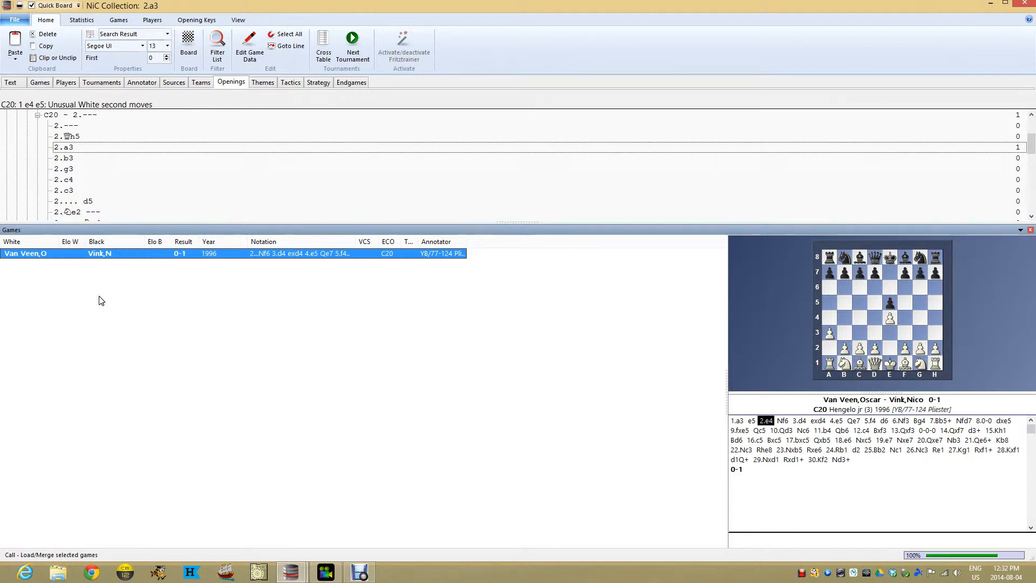
mouse_move(756, 428)
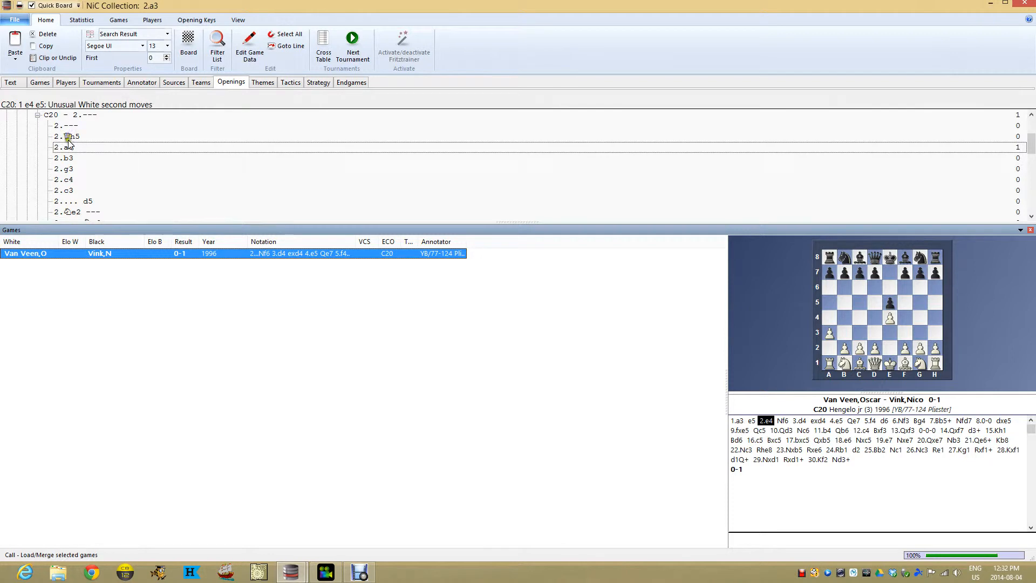
mouse_move(143, 257)
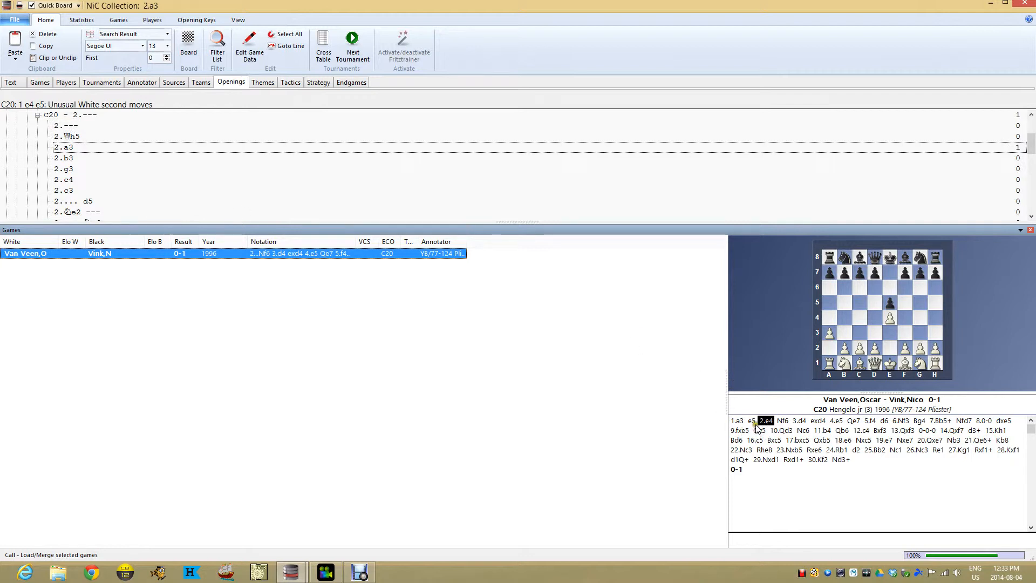
mouse_move(744, 425)
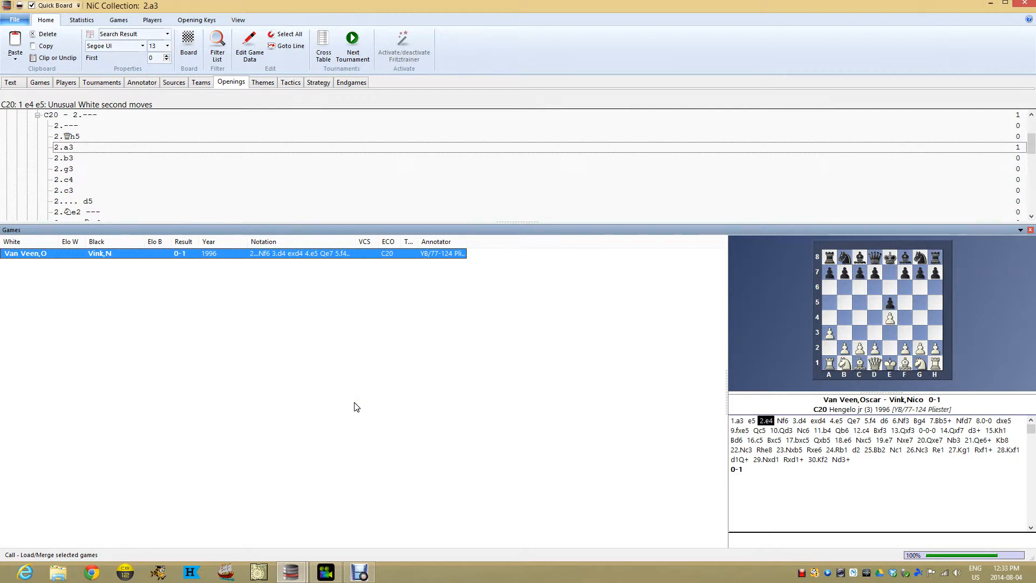
mouse_move(373, 156)
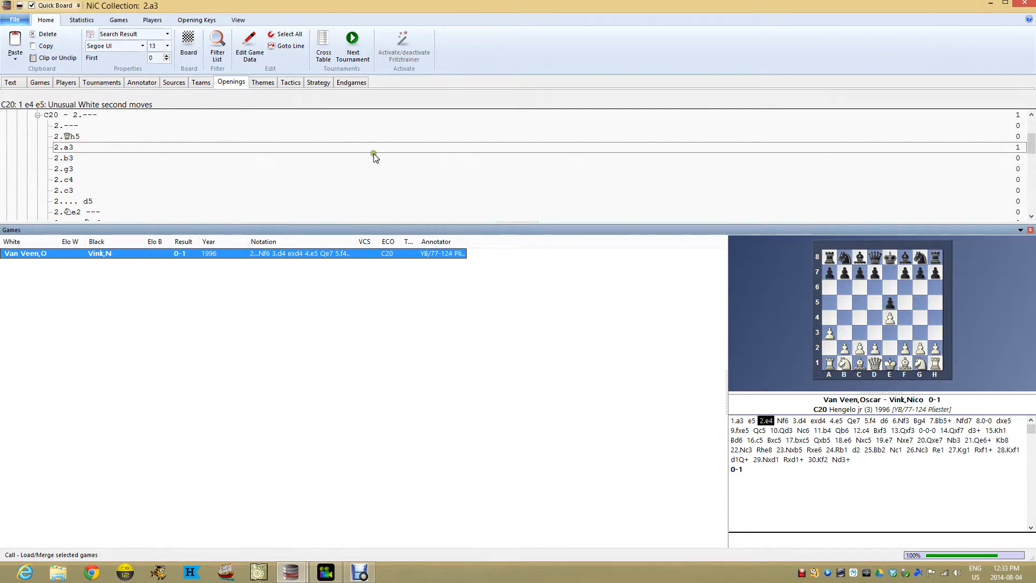
click(262, 82)
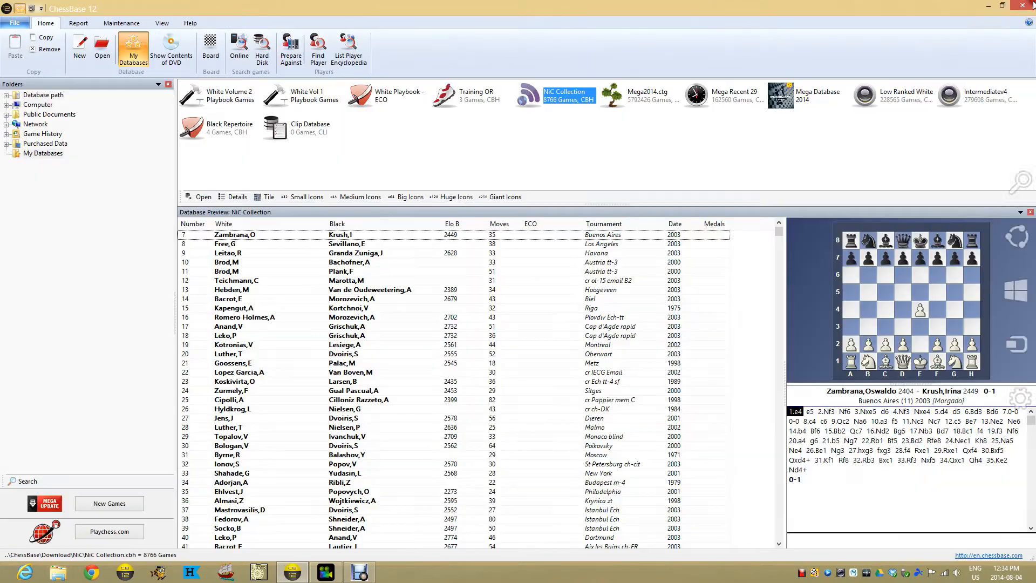
mouse_move(546, 107)
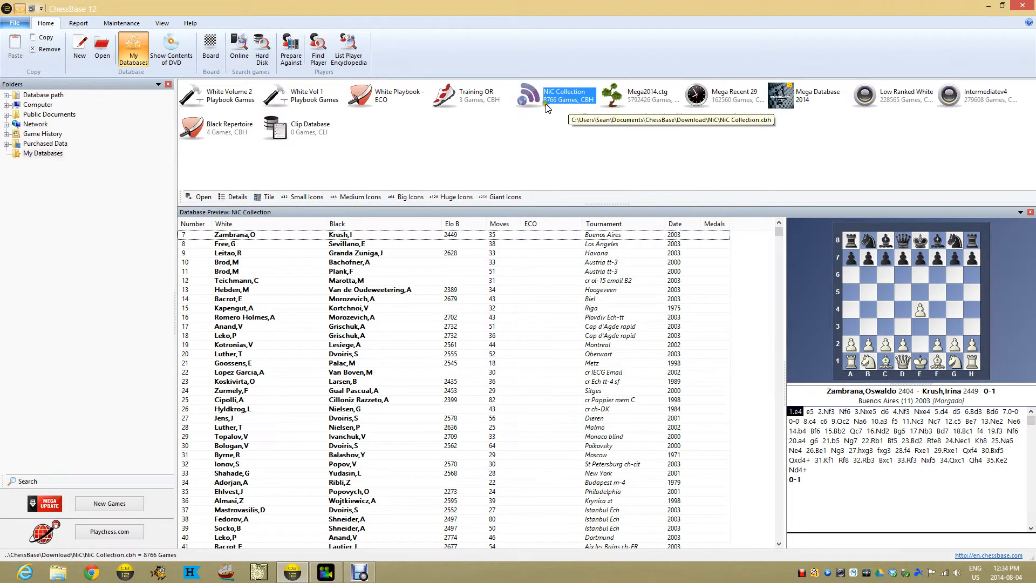
mouse_move(564, 105)
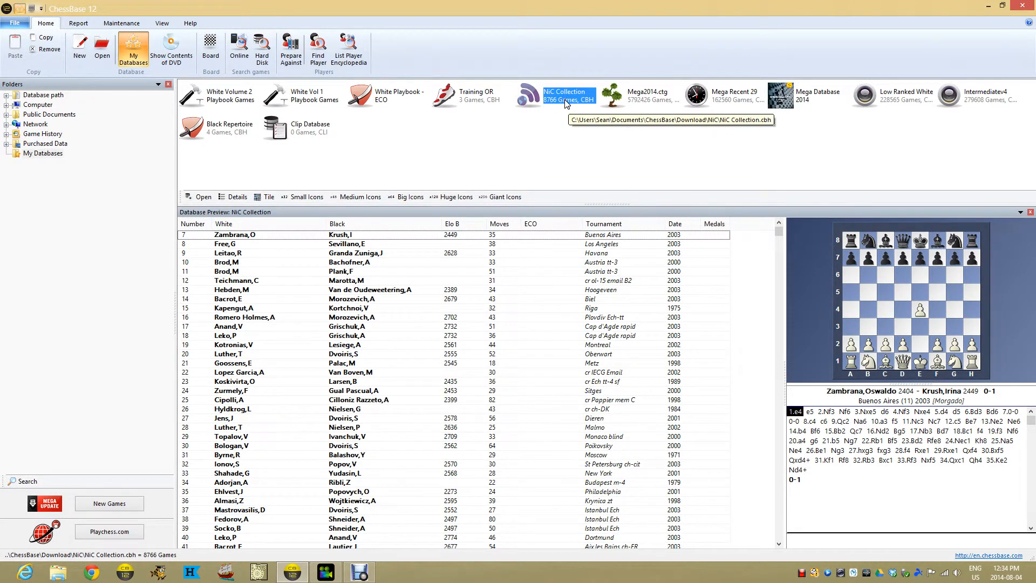
mouse_move(243, 105)
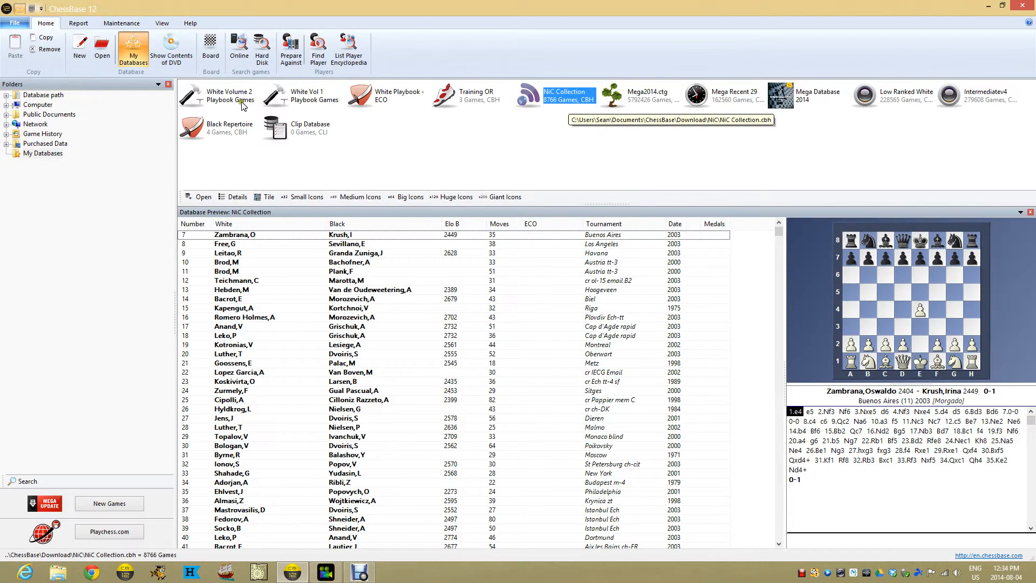
click(229, 96)
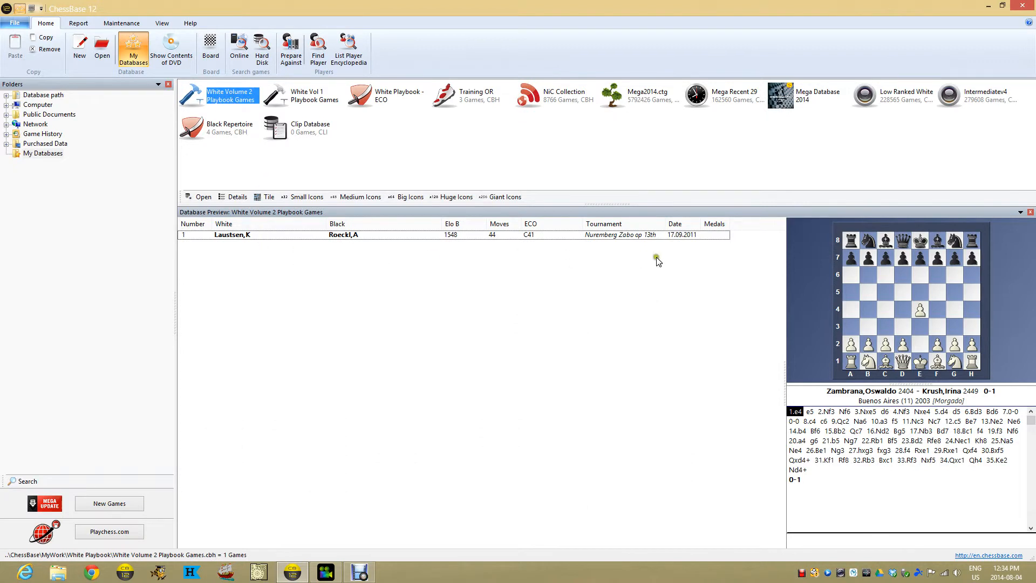
mouse_move(539, 238)
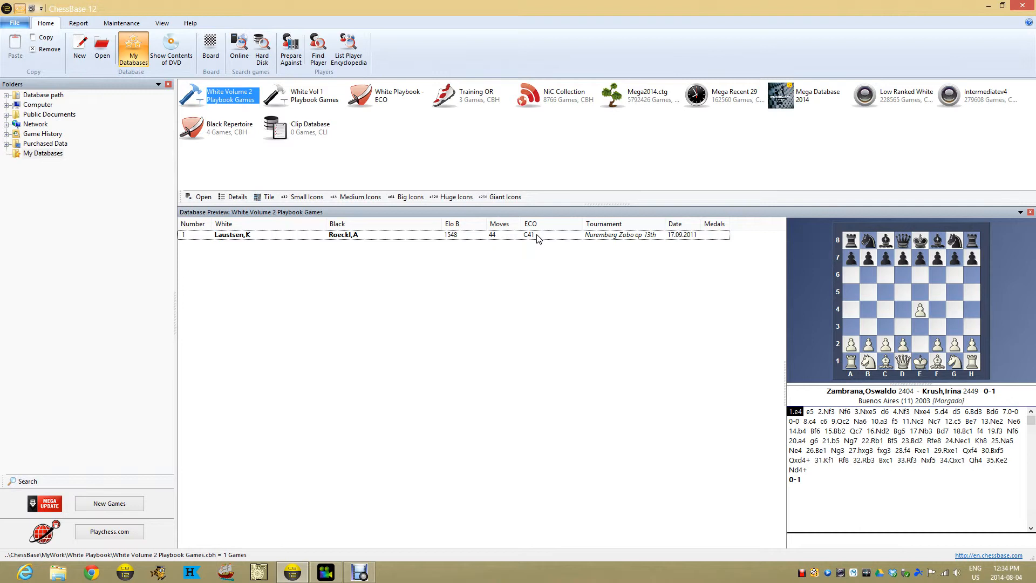
click(864, 411)
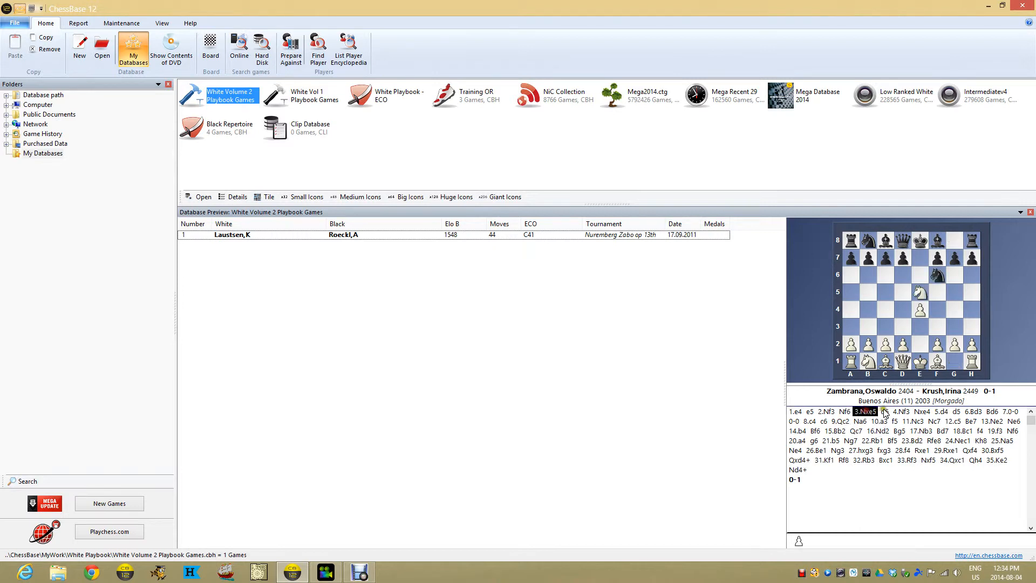
click(883, 411)
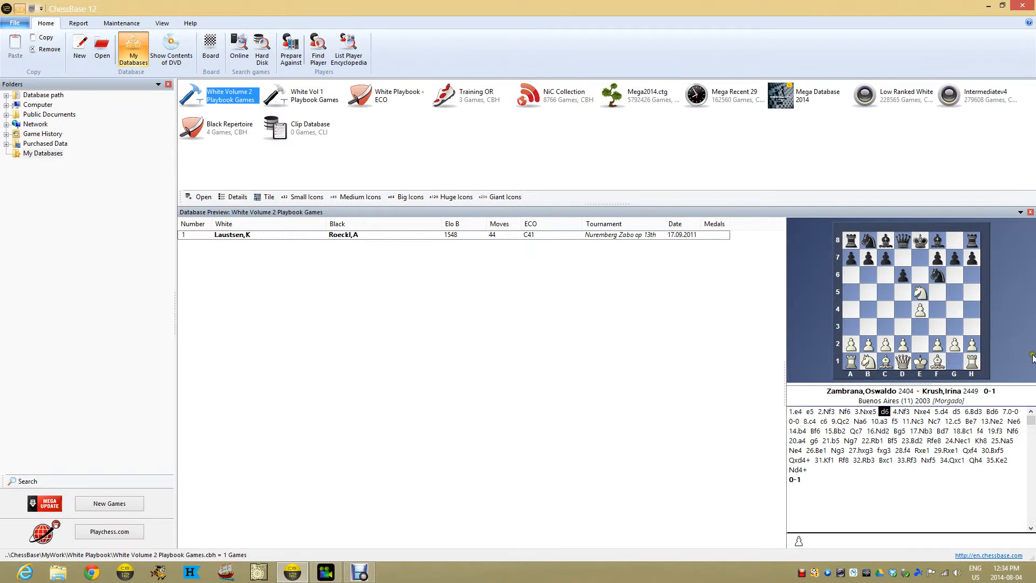
click(843, 411)
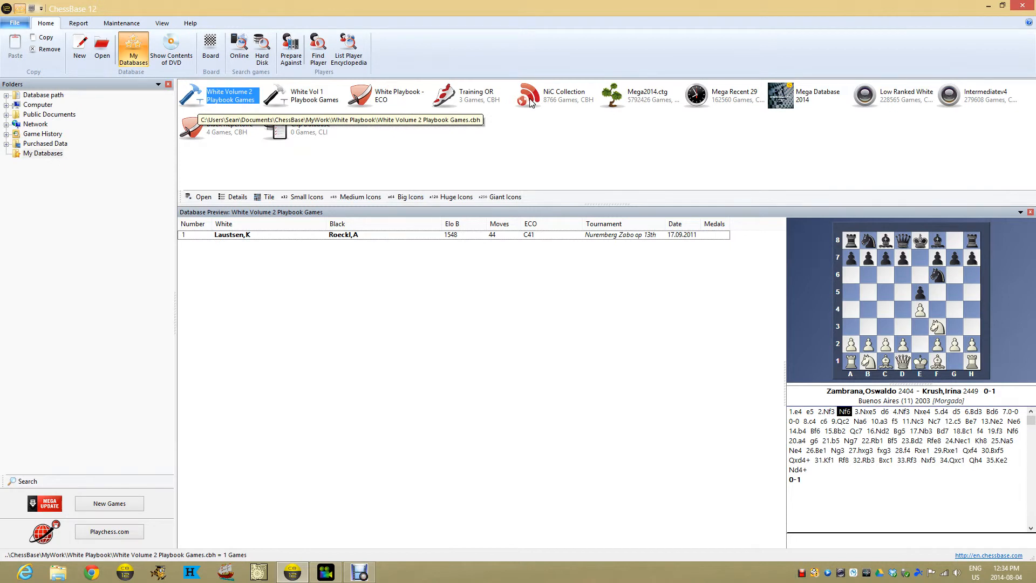
click(564, 96)
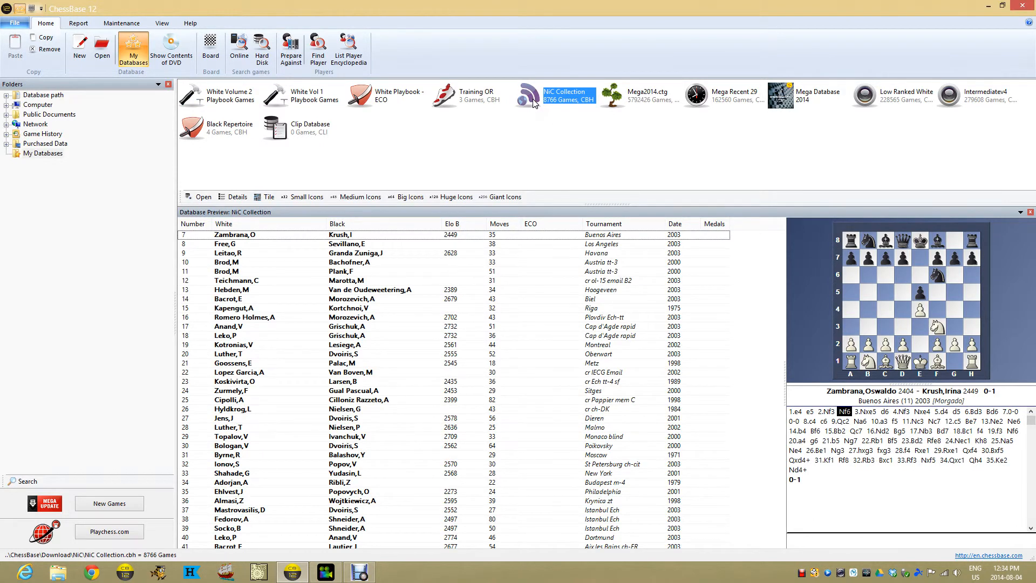
double_click(567, 96)
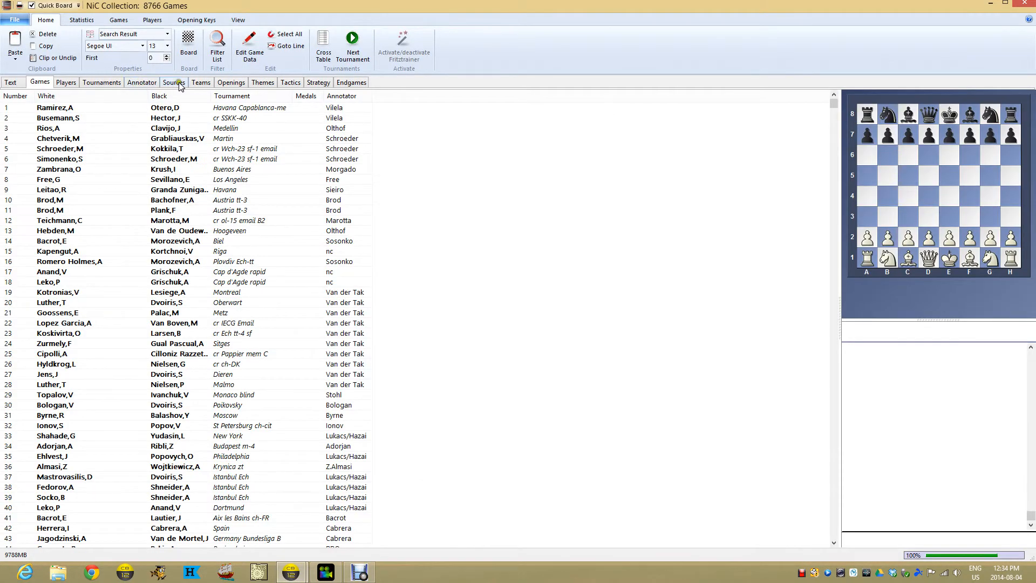
click(231, 82)
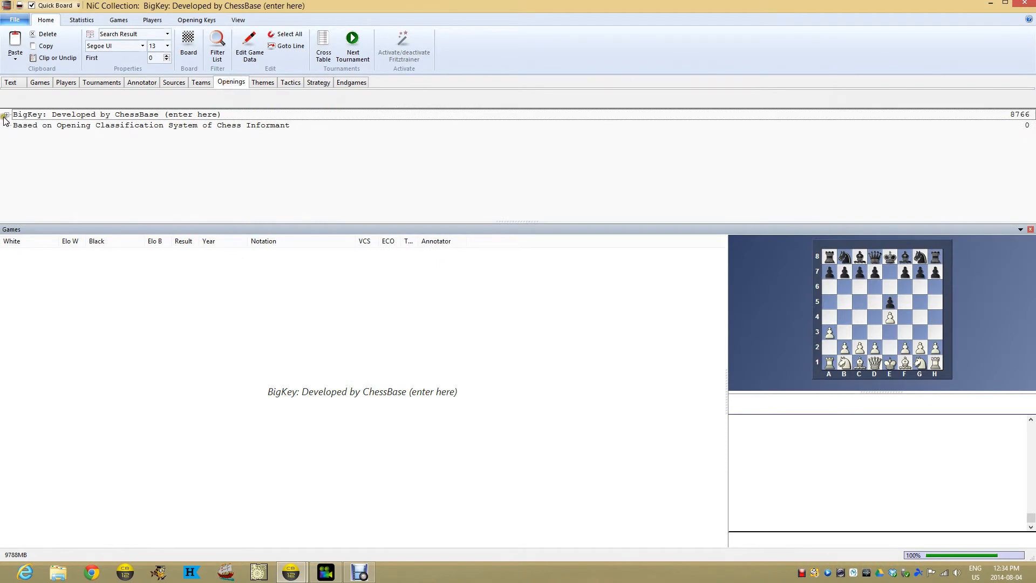
click(5, 114)
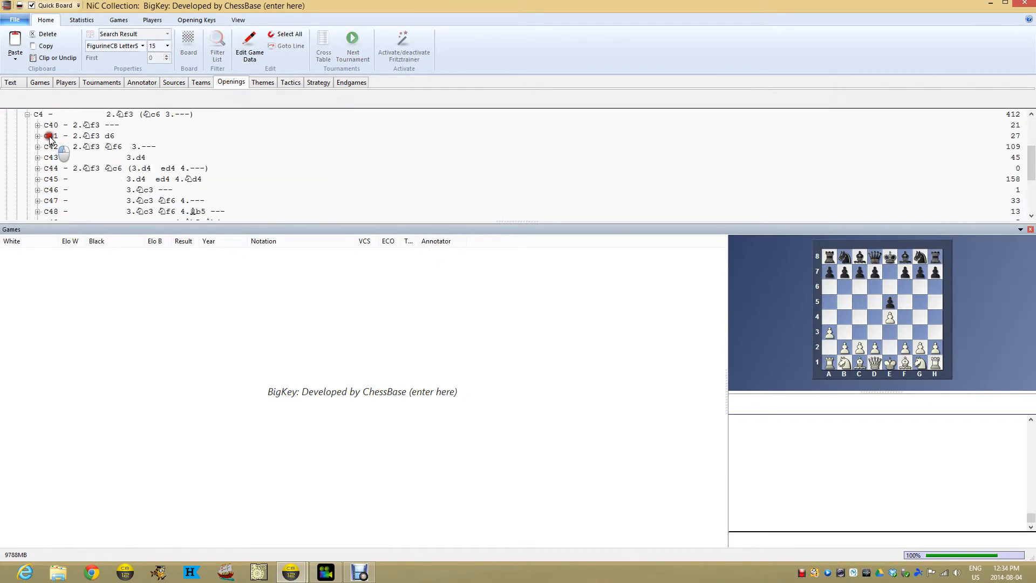
click(79, 136)
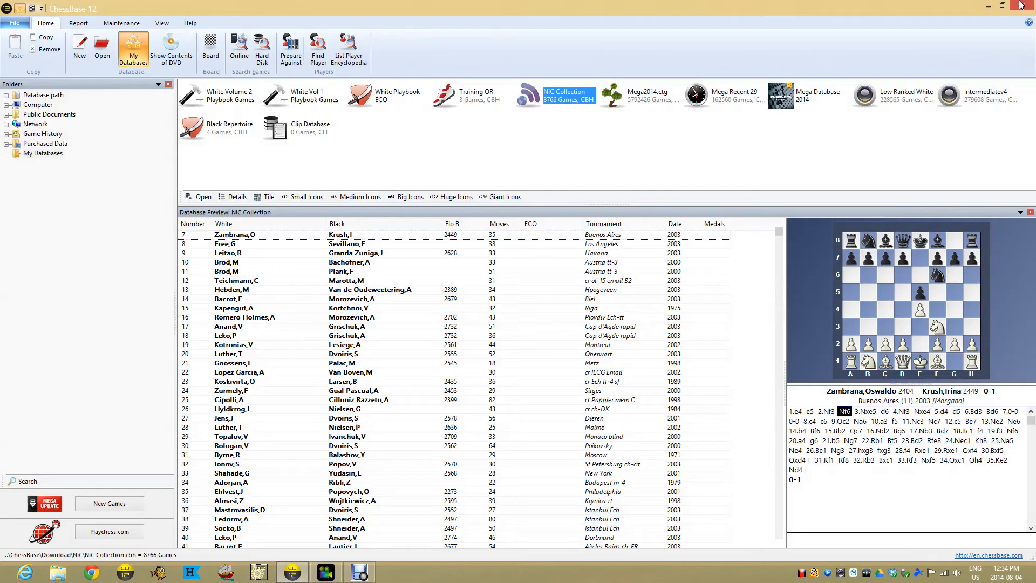
Copy the Playbook game into the NIC Collection and reopen its openings key view.
click(229, 95)
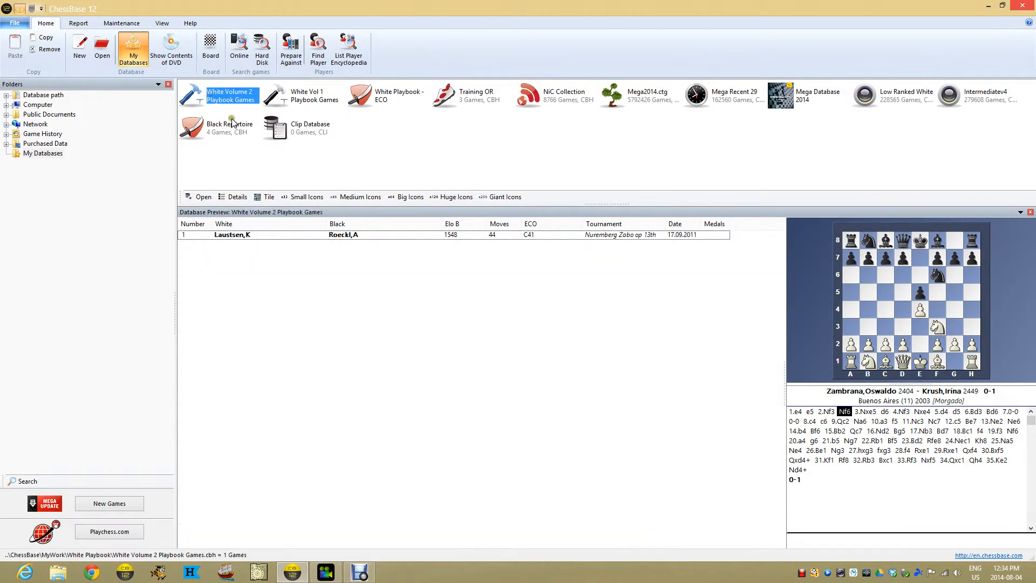
mouse_move(434, 207)
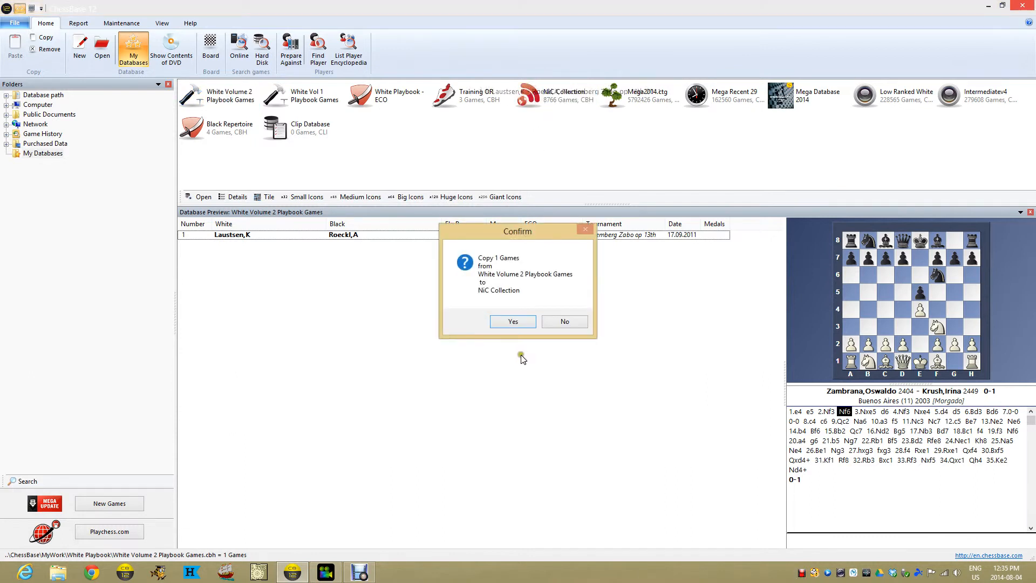
click(513, 321)
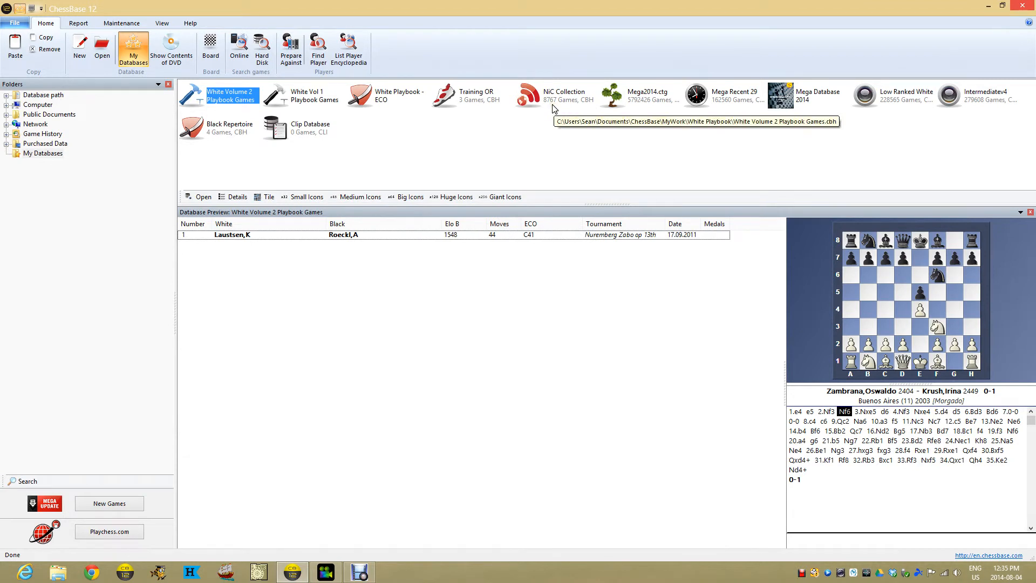
double_click(564, 95)
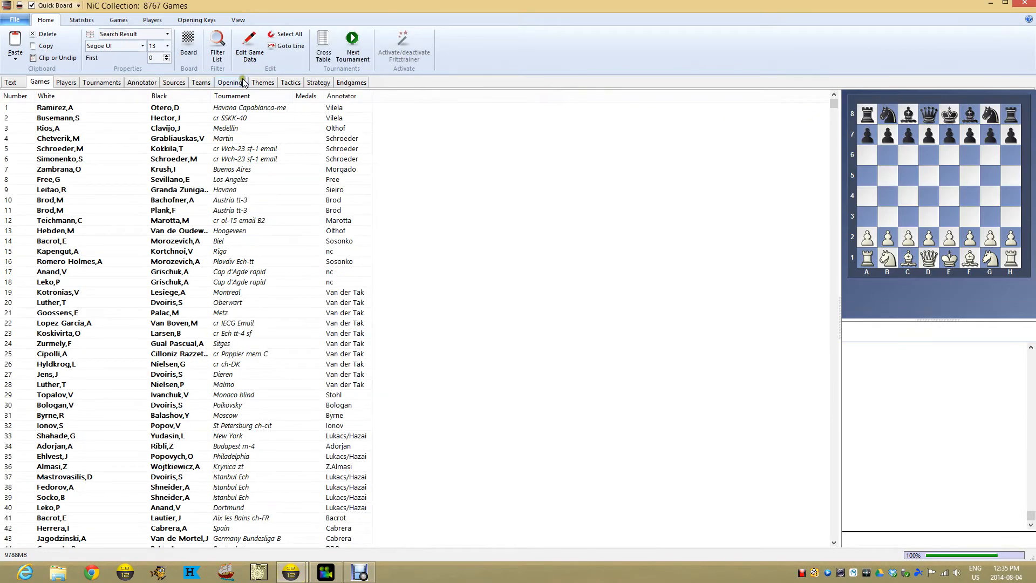
click(231, 82)
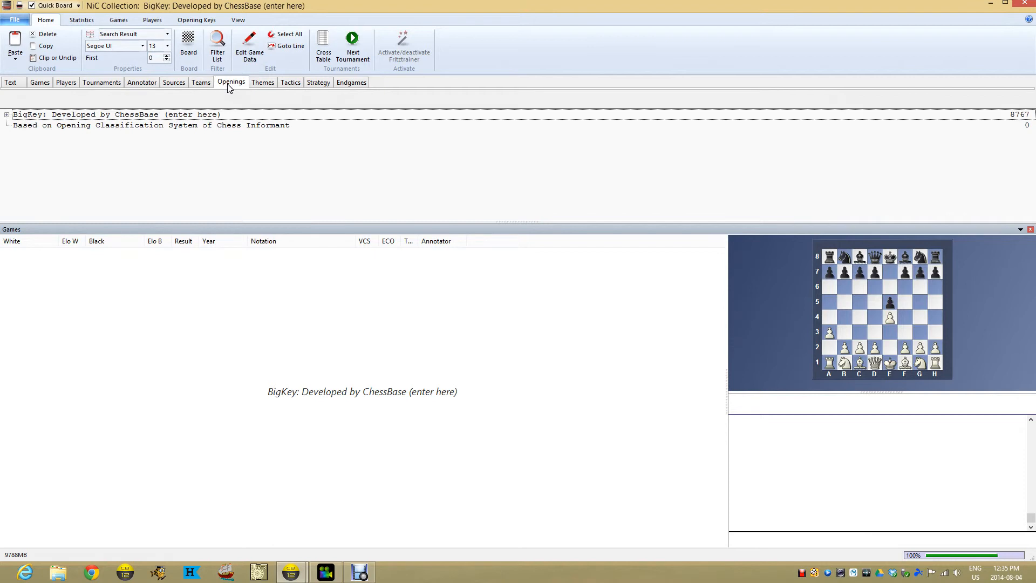
mouse_move(65, 134)
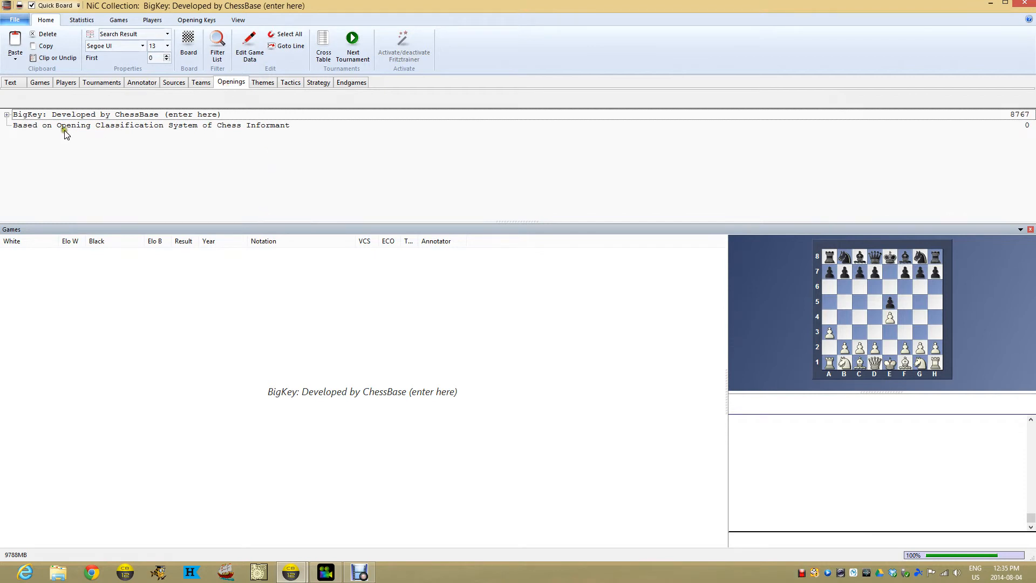
Expand the big key to C41 Philidor 2.Nf3 d6, now counting 28 games.
click(6, 113)
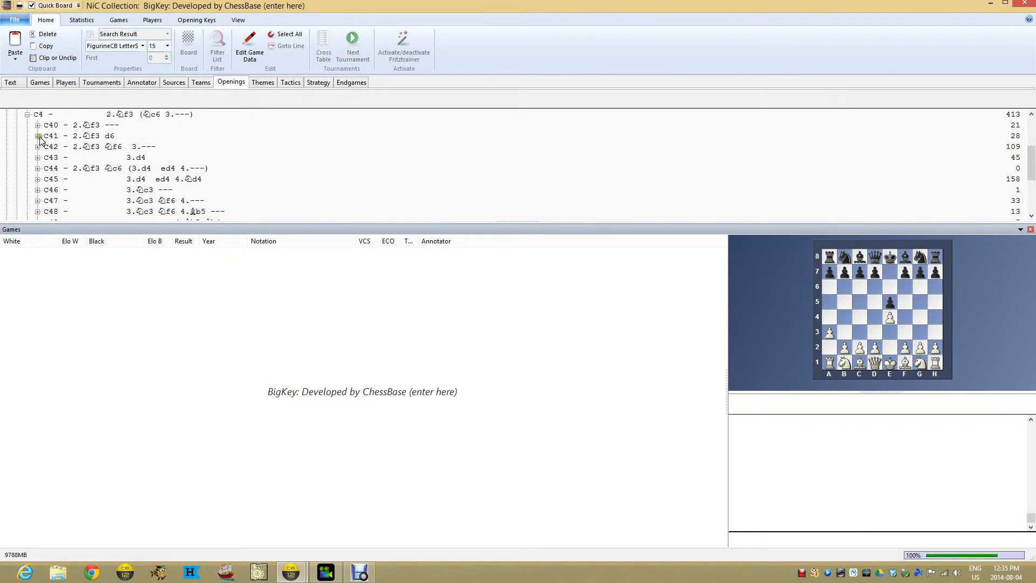
click(76, 136)
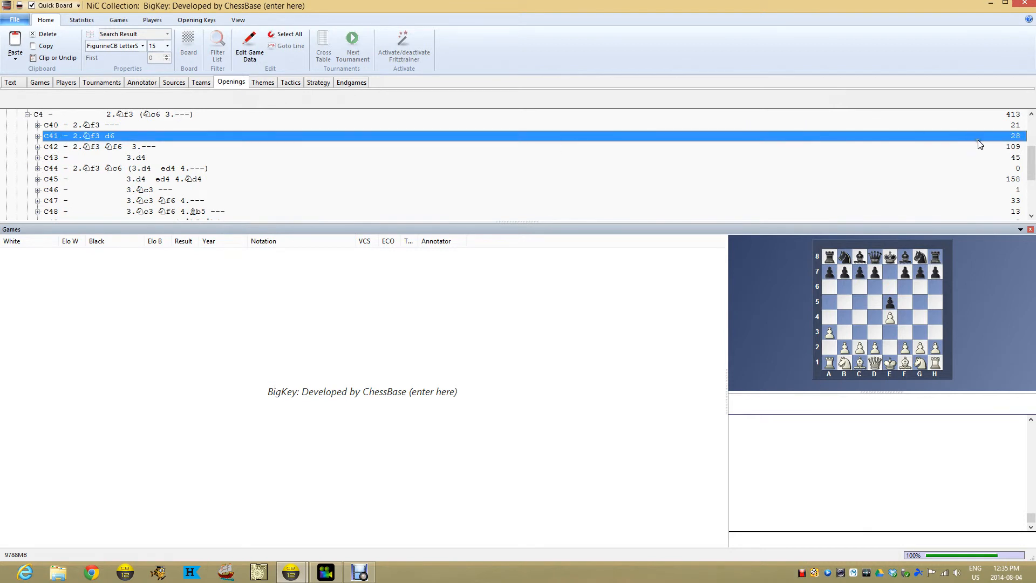
click(76, 136)
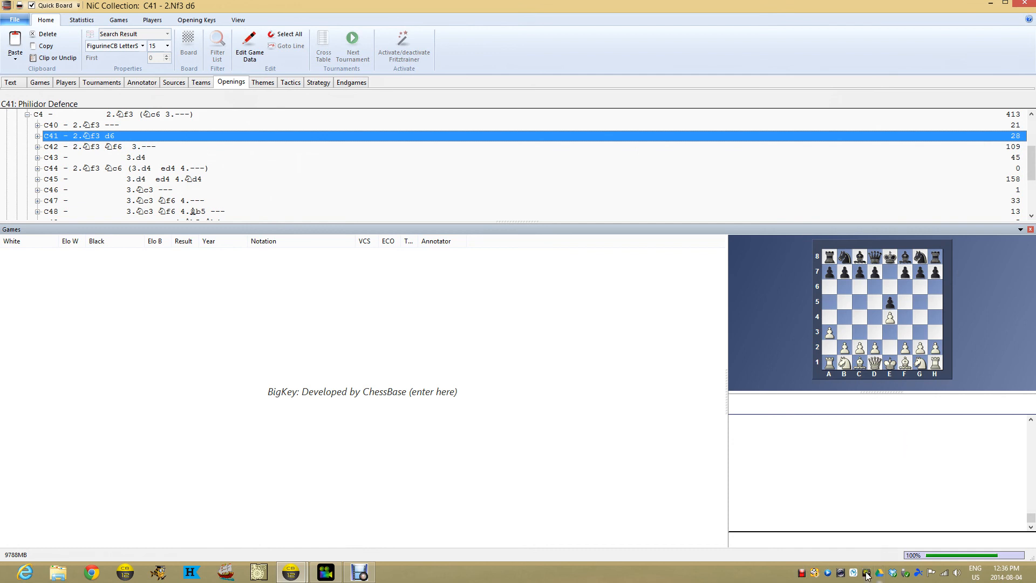
mouse_move(505, 581)
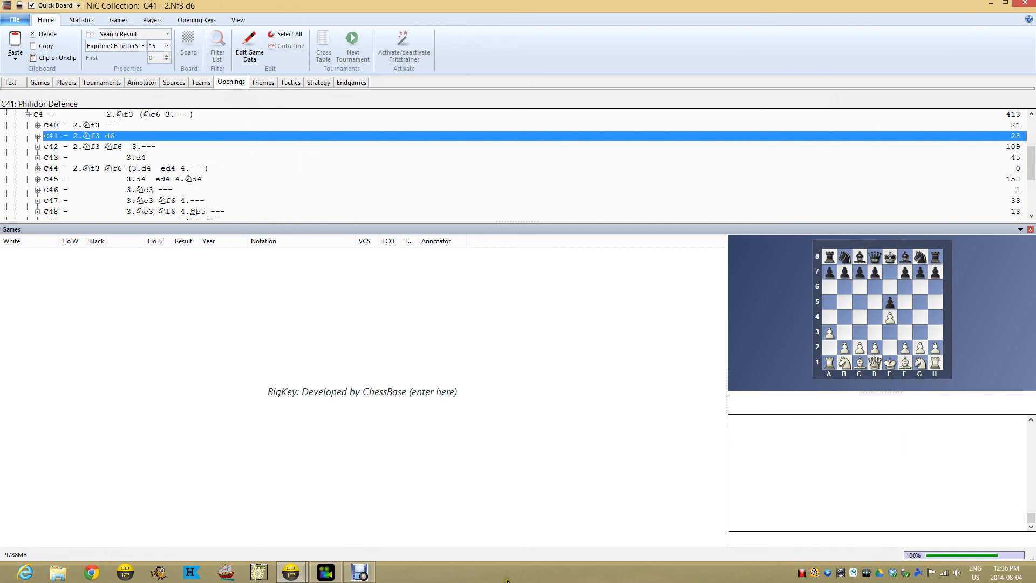